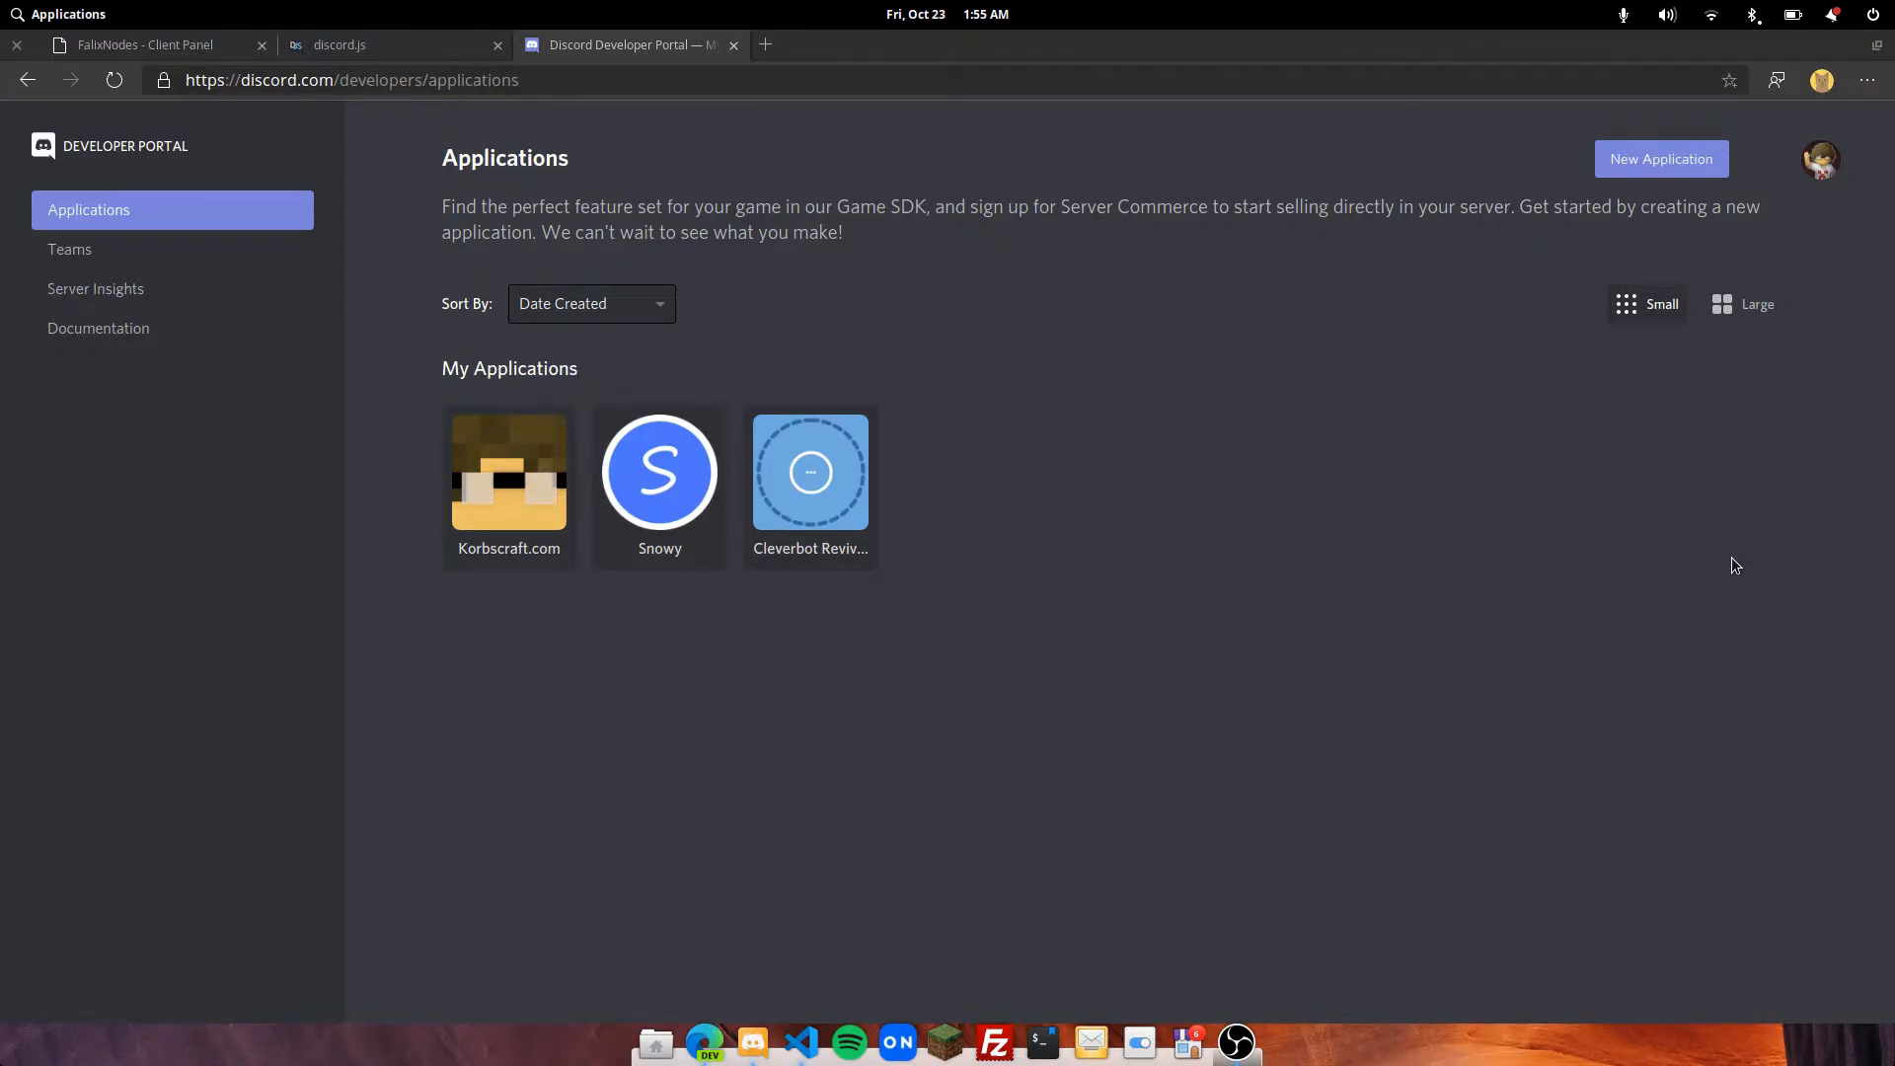
mouse_move(1439, 569)
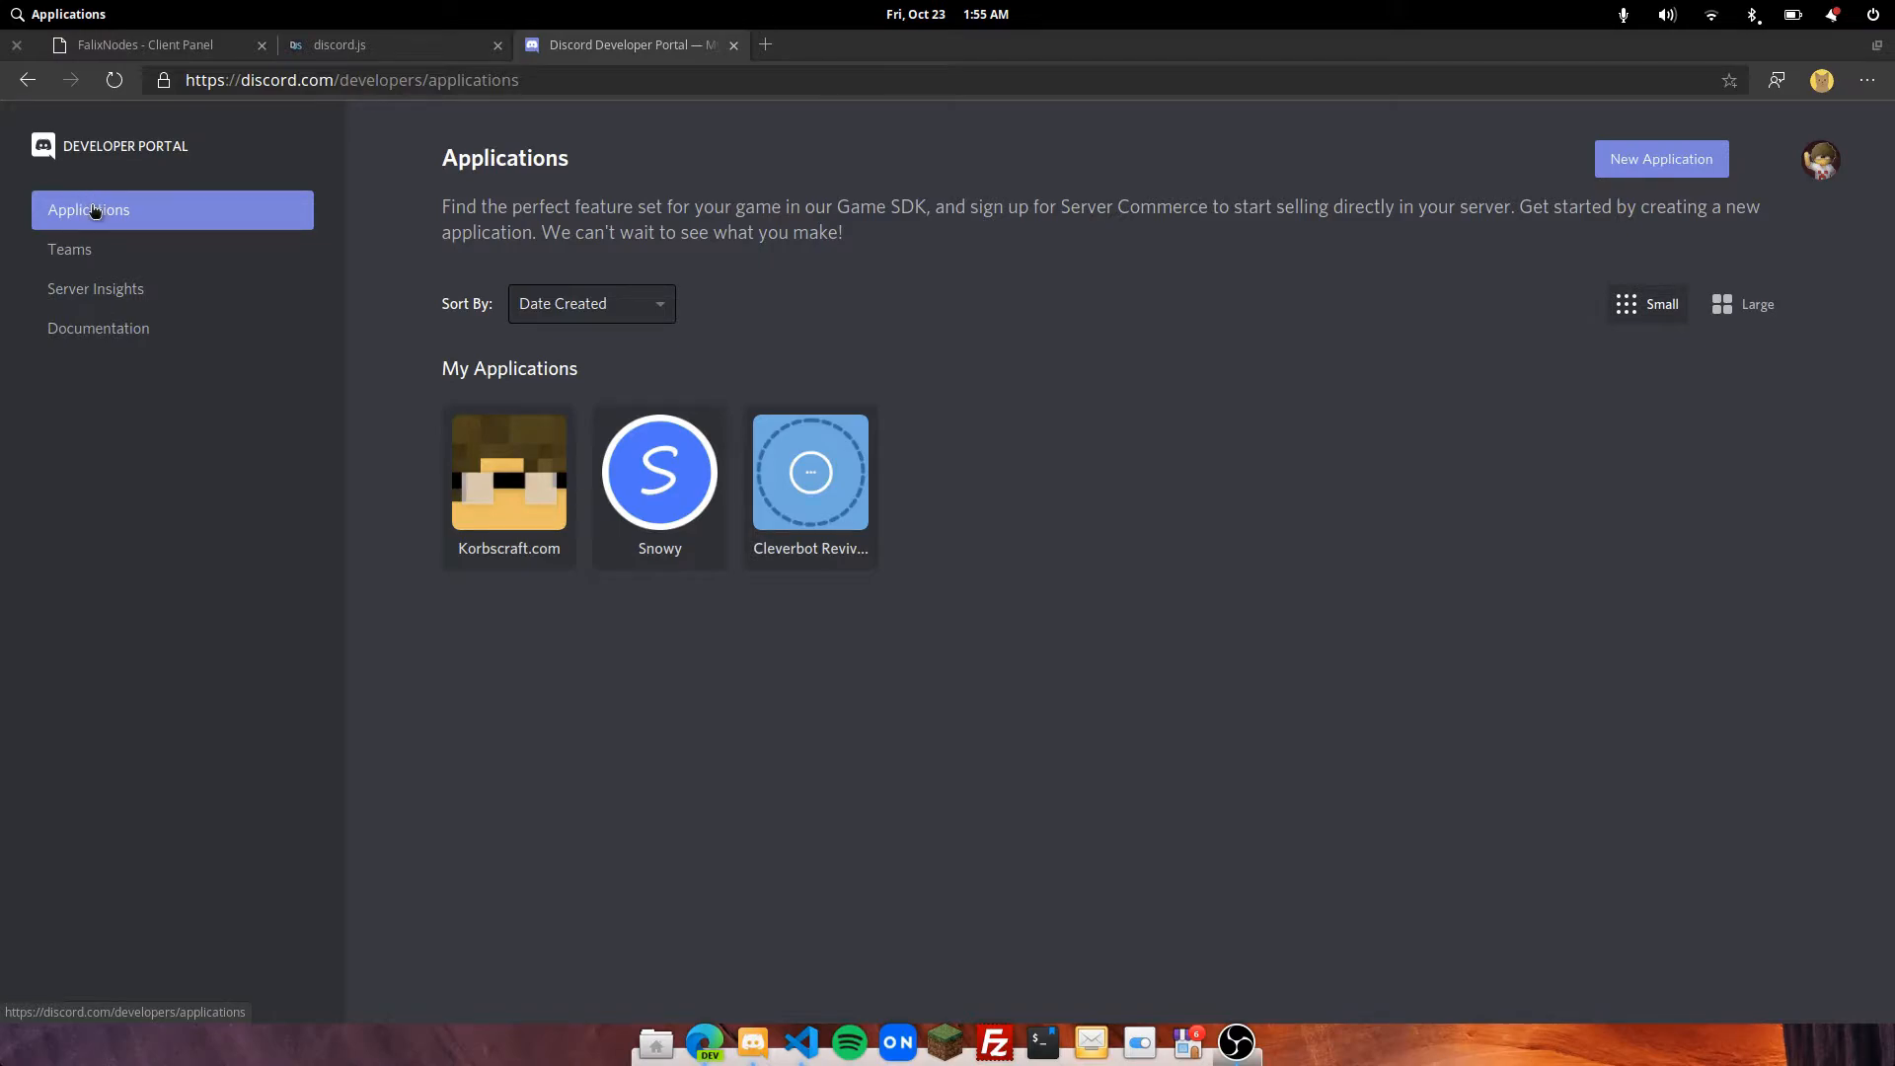
mouse_move(1124, 304)
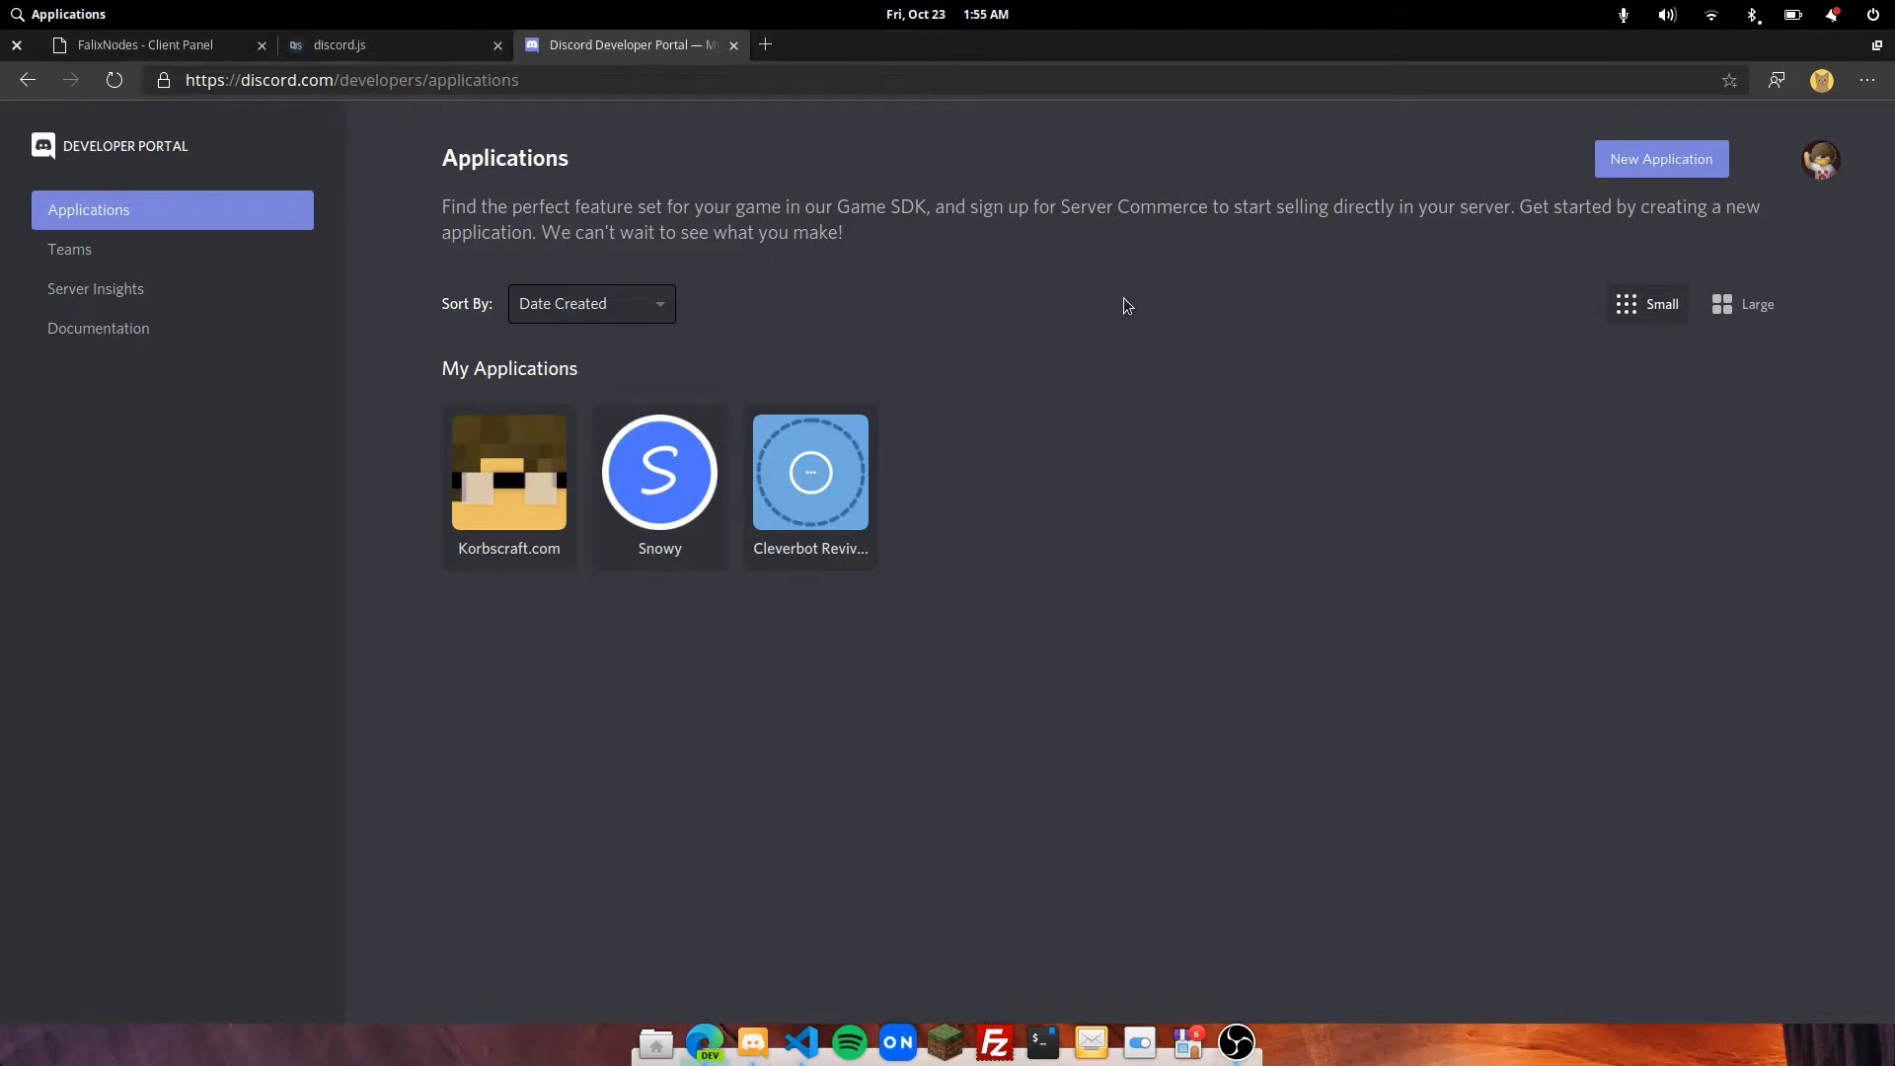
- Create a new application named 'FalixNodes Bot' in the Developer Portal
click(1660, 158)
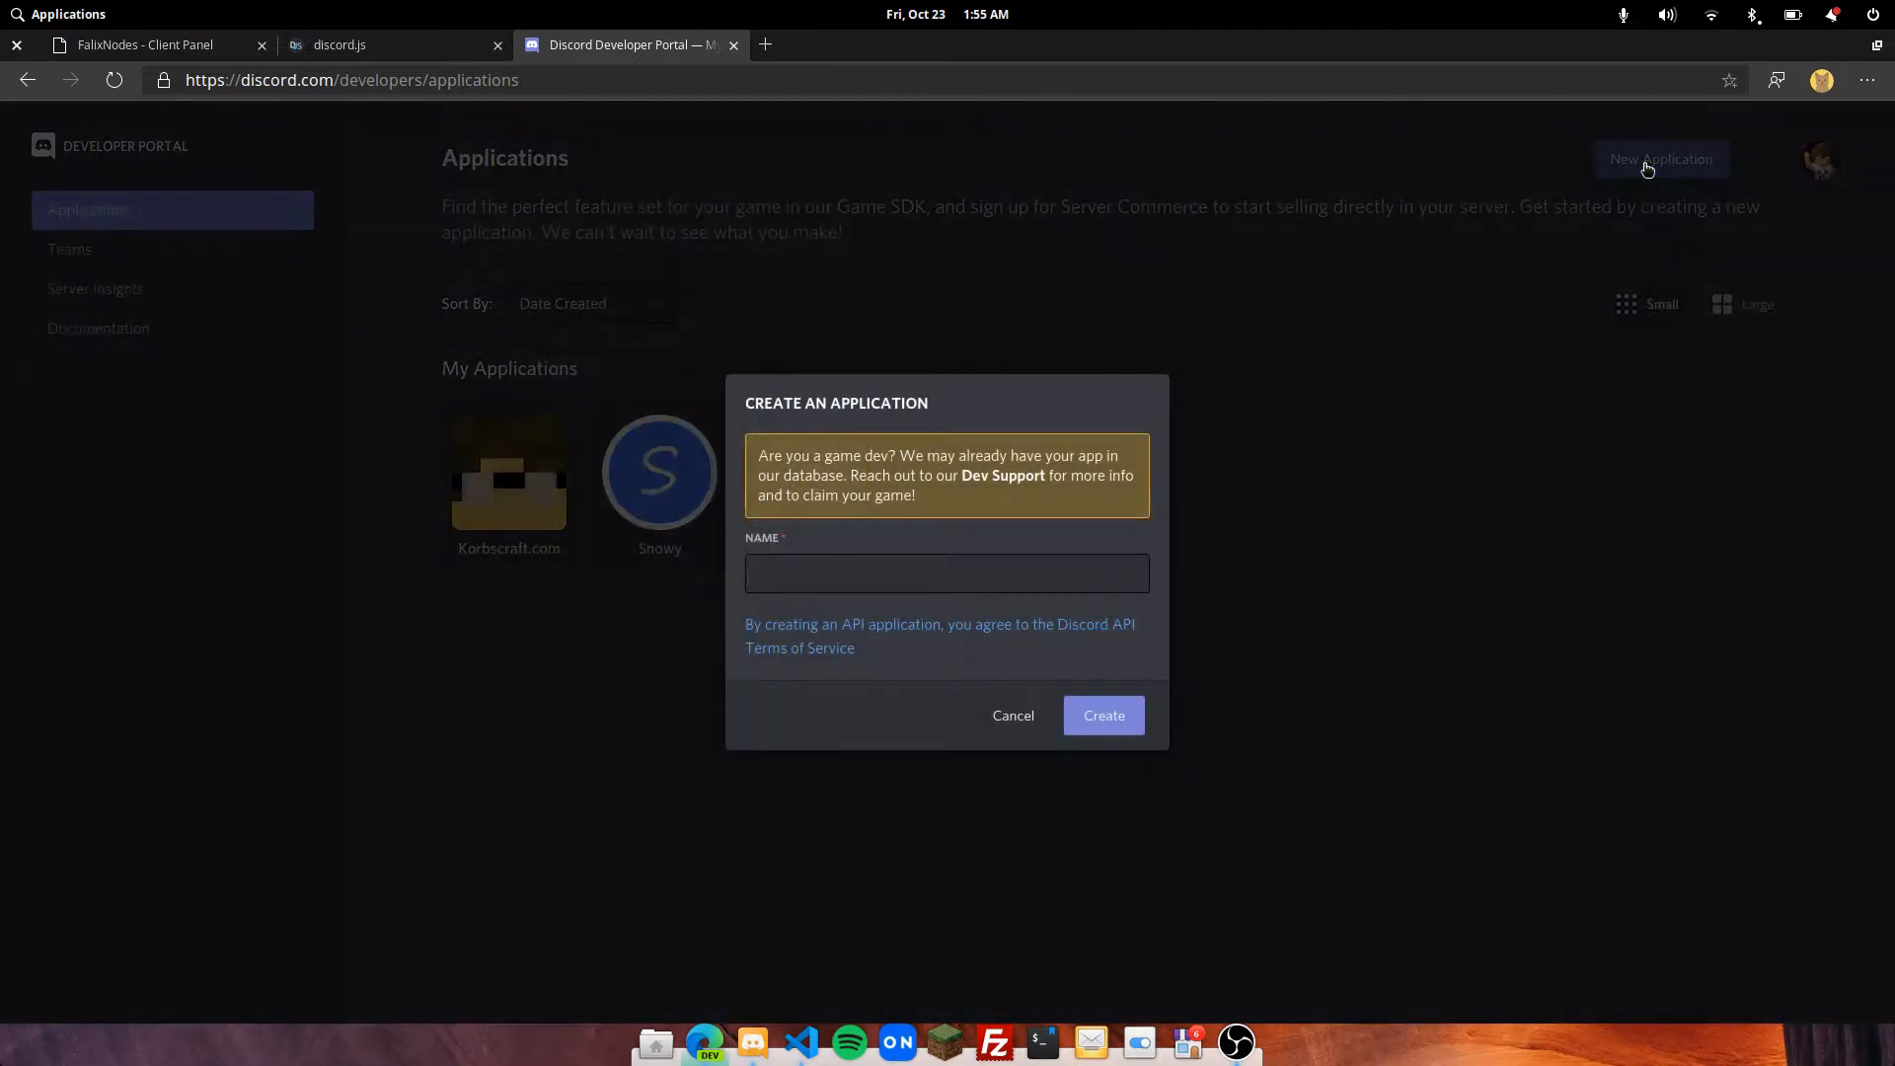
click(946, 572)
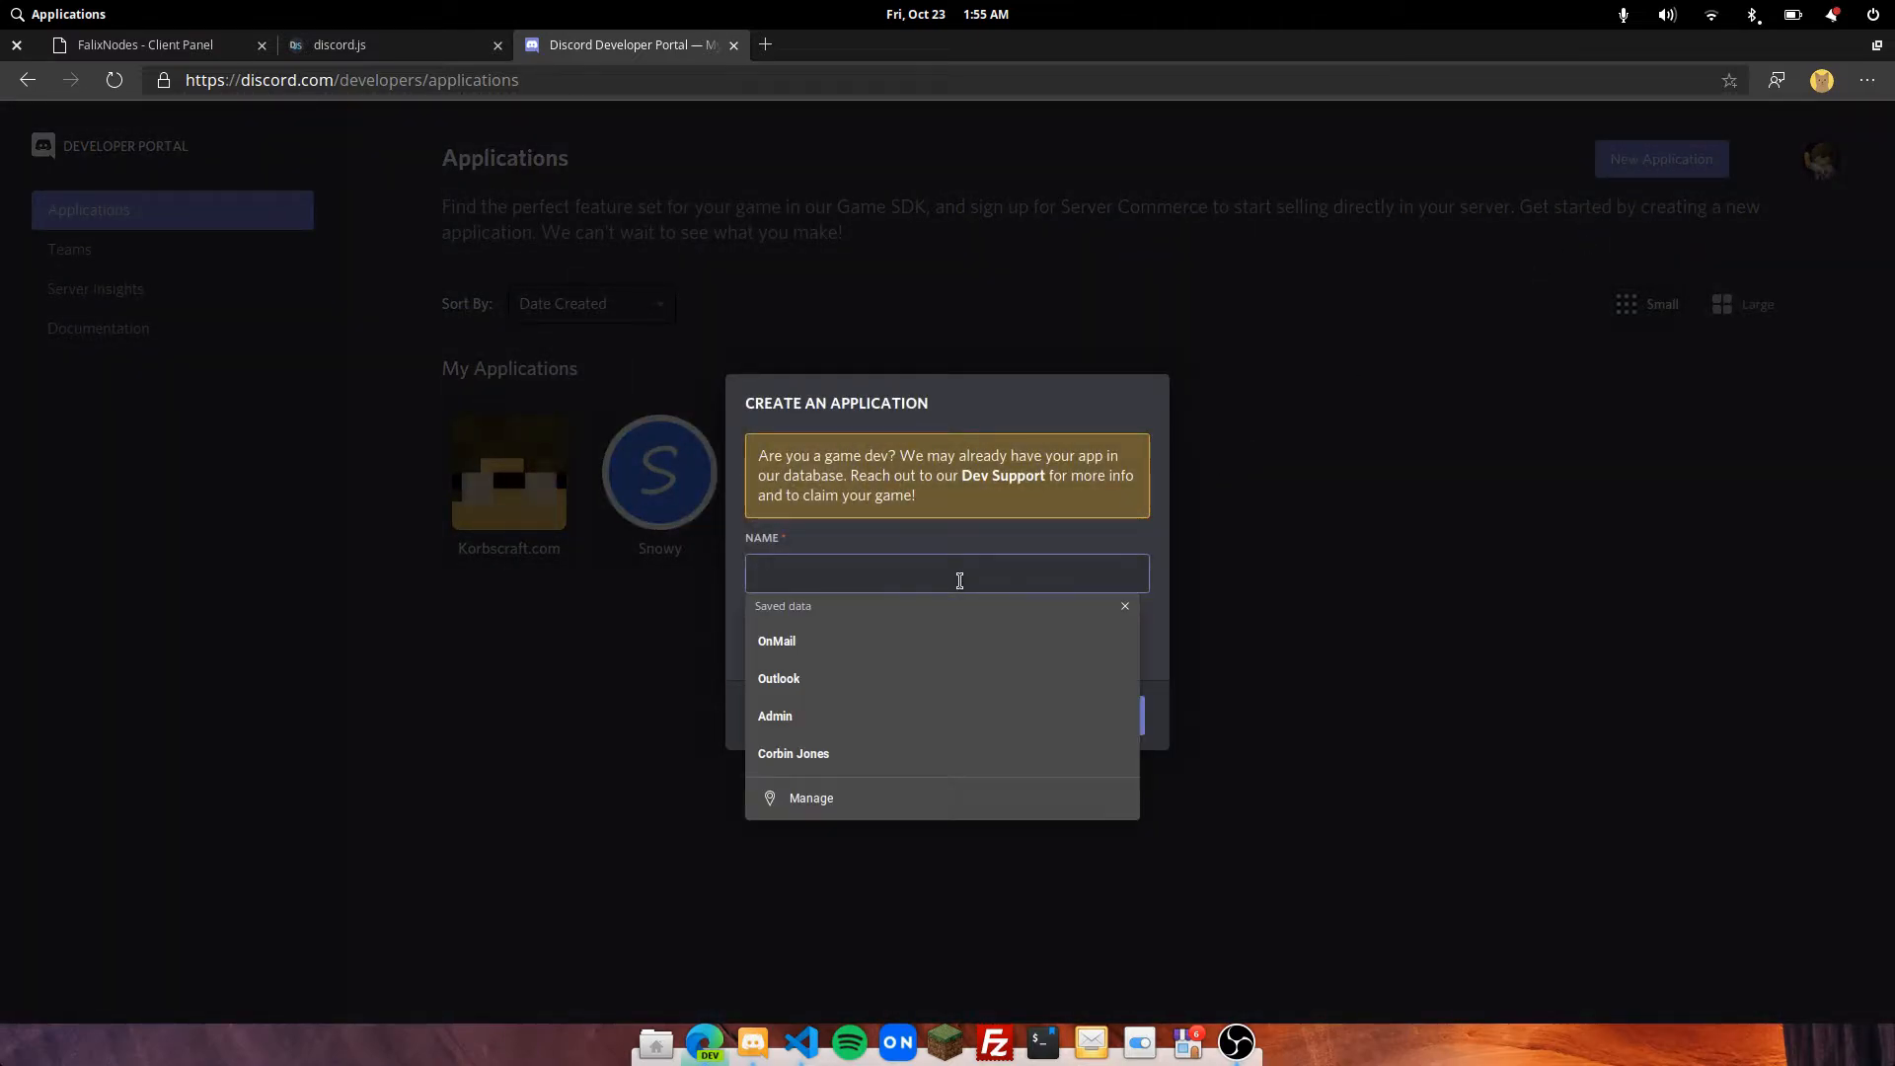
text(FalixNodes B)
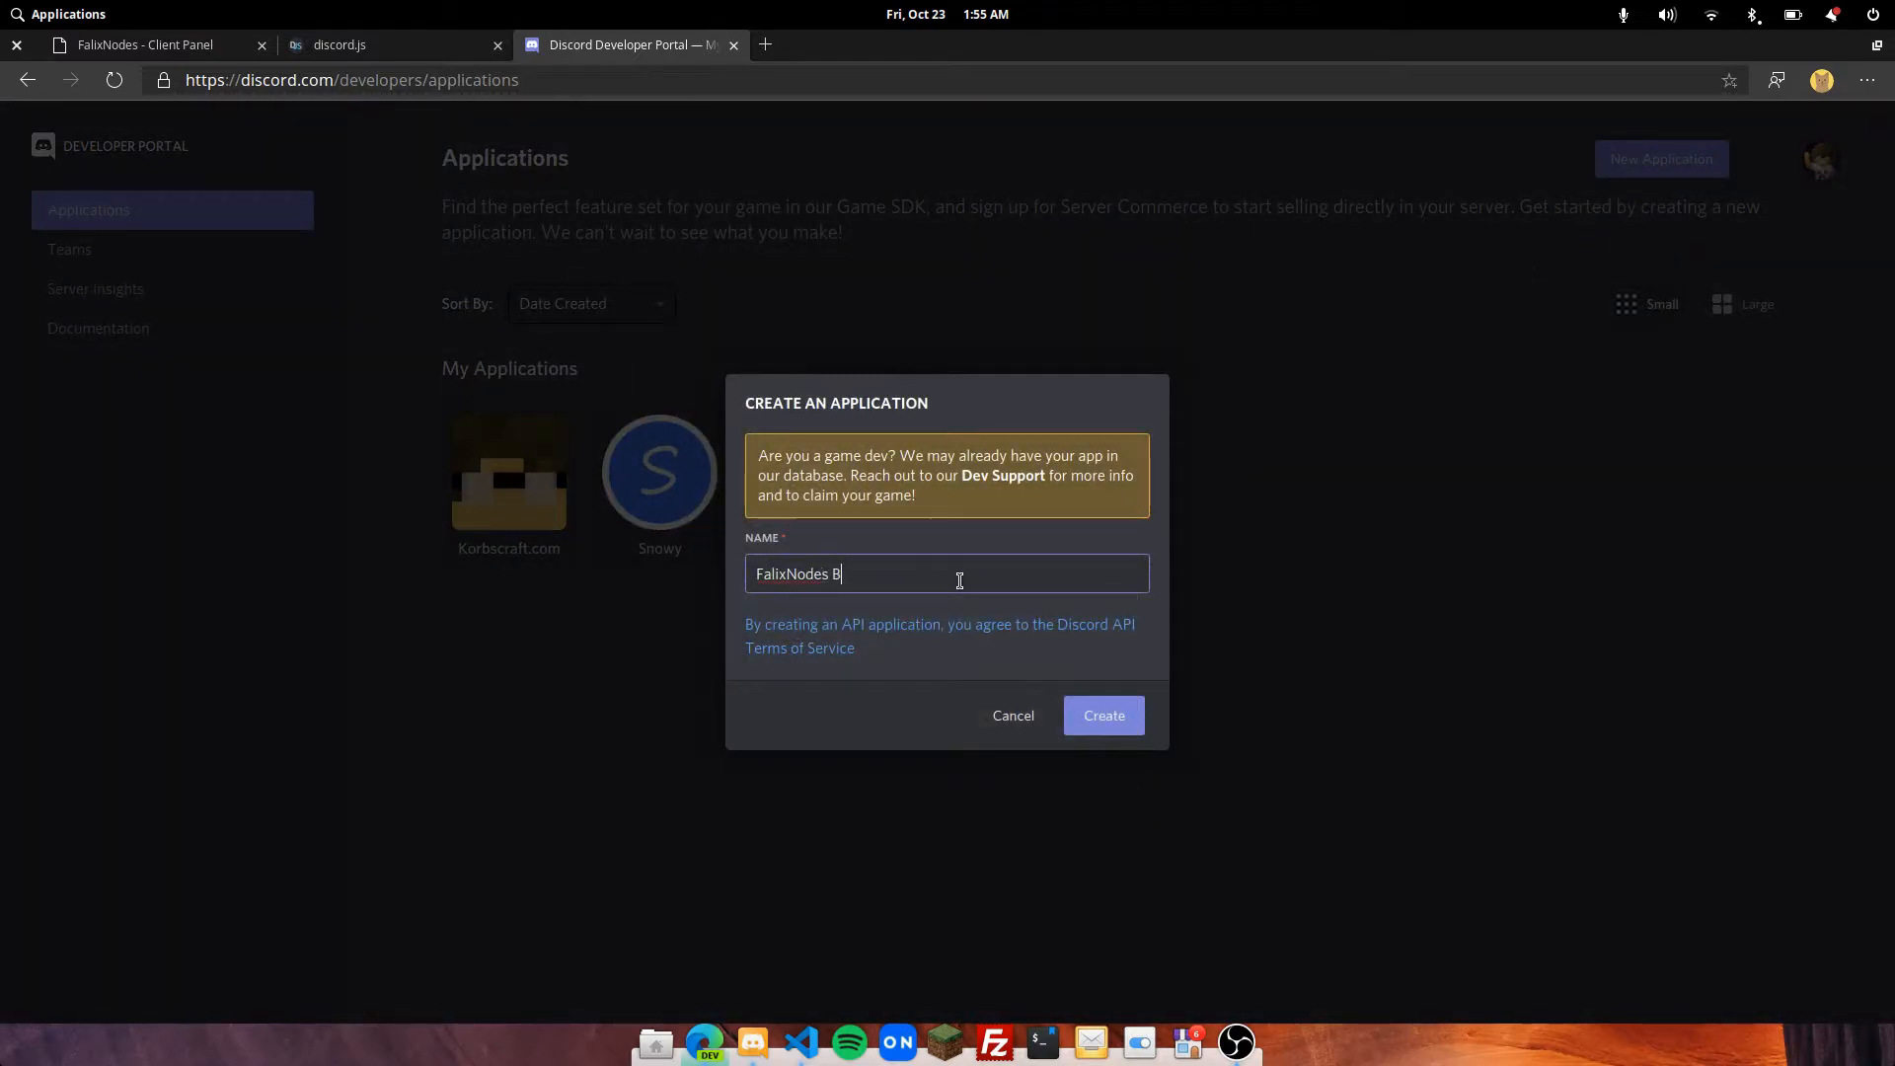
click(1102, 715)
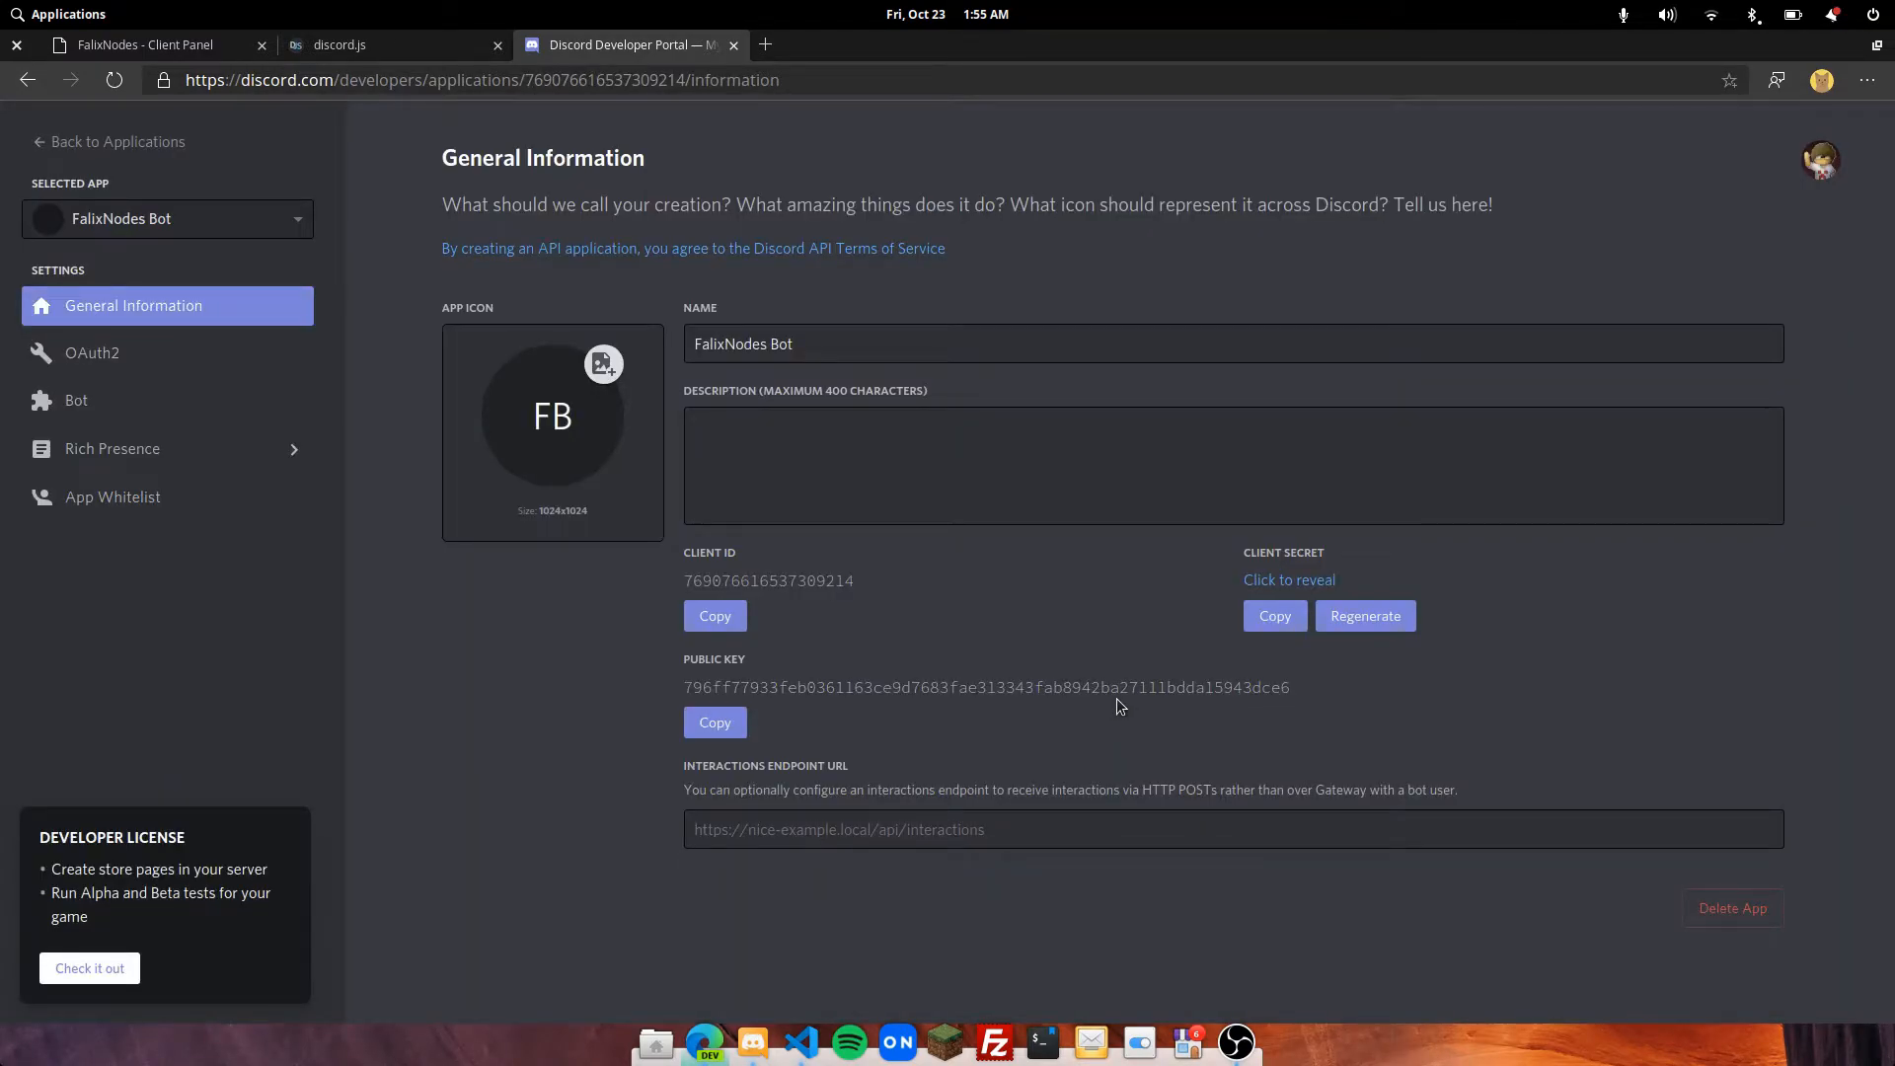
- Add a bot user to the FalixNodes Bot application and confirm it
click(77, 401)
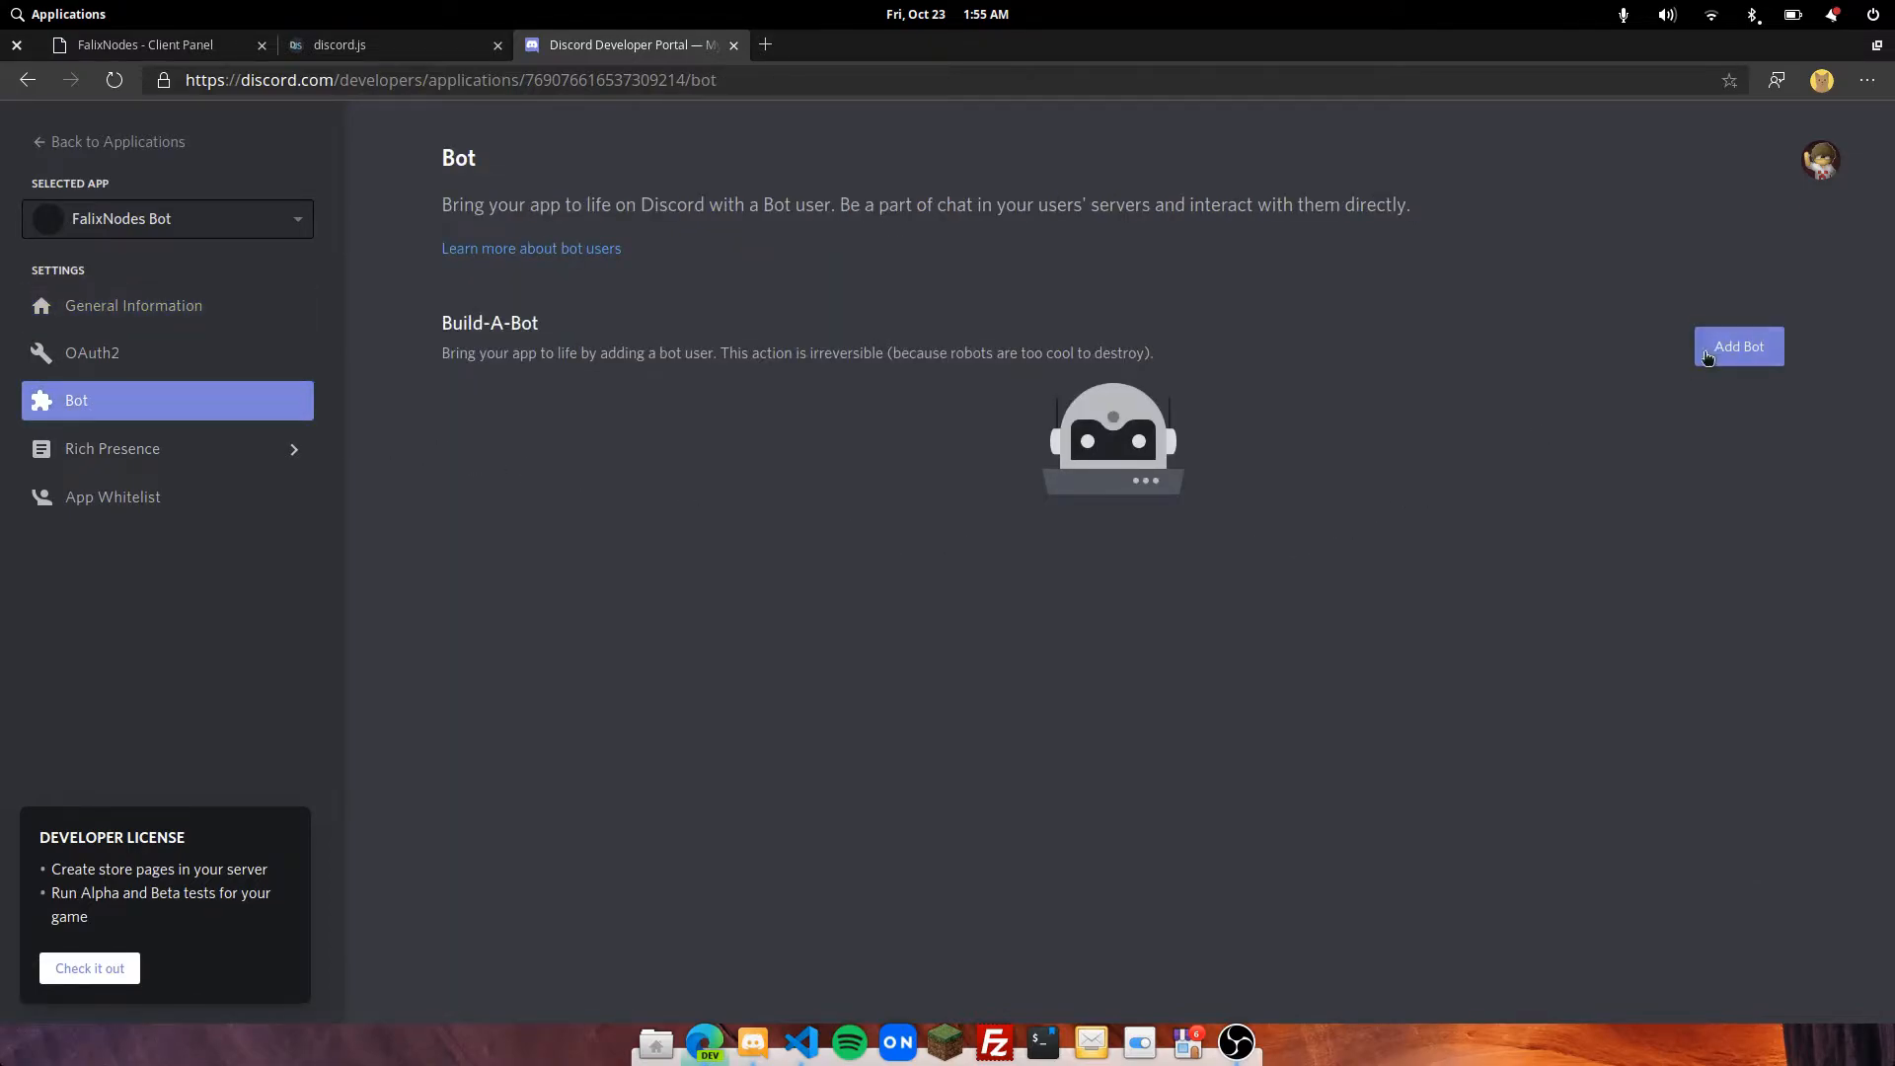
click(1737, 347)
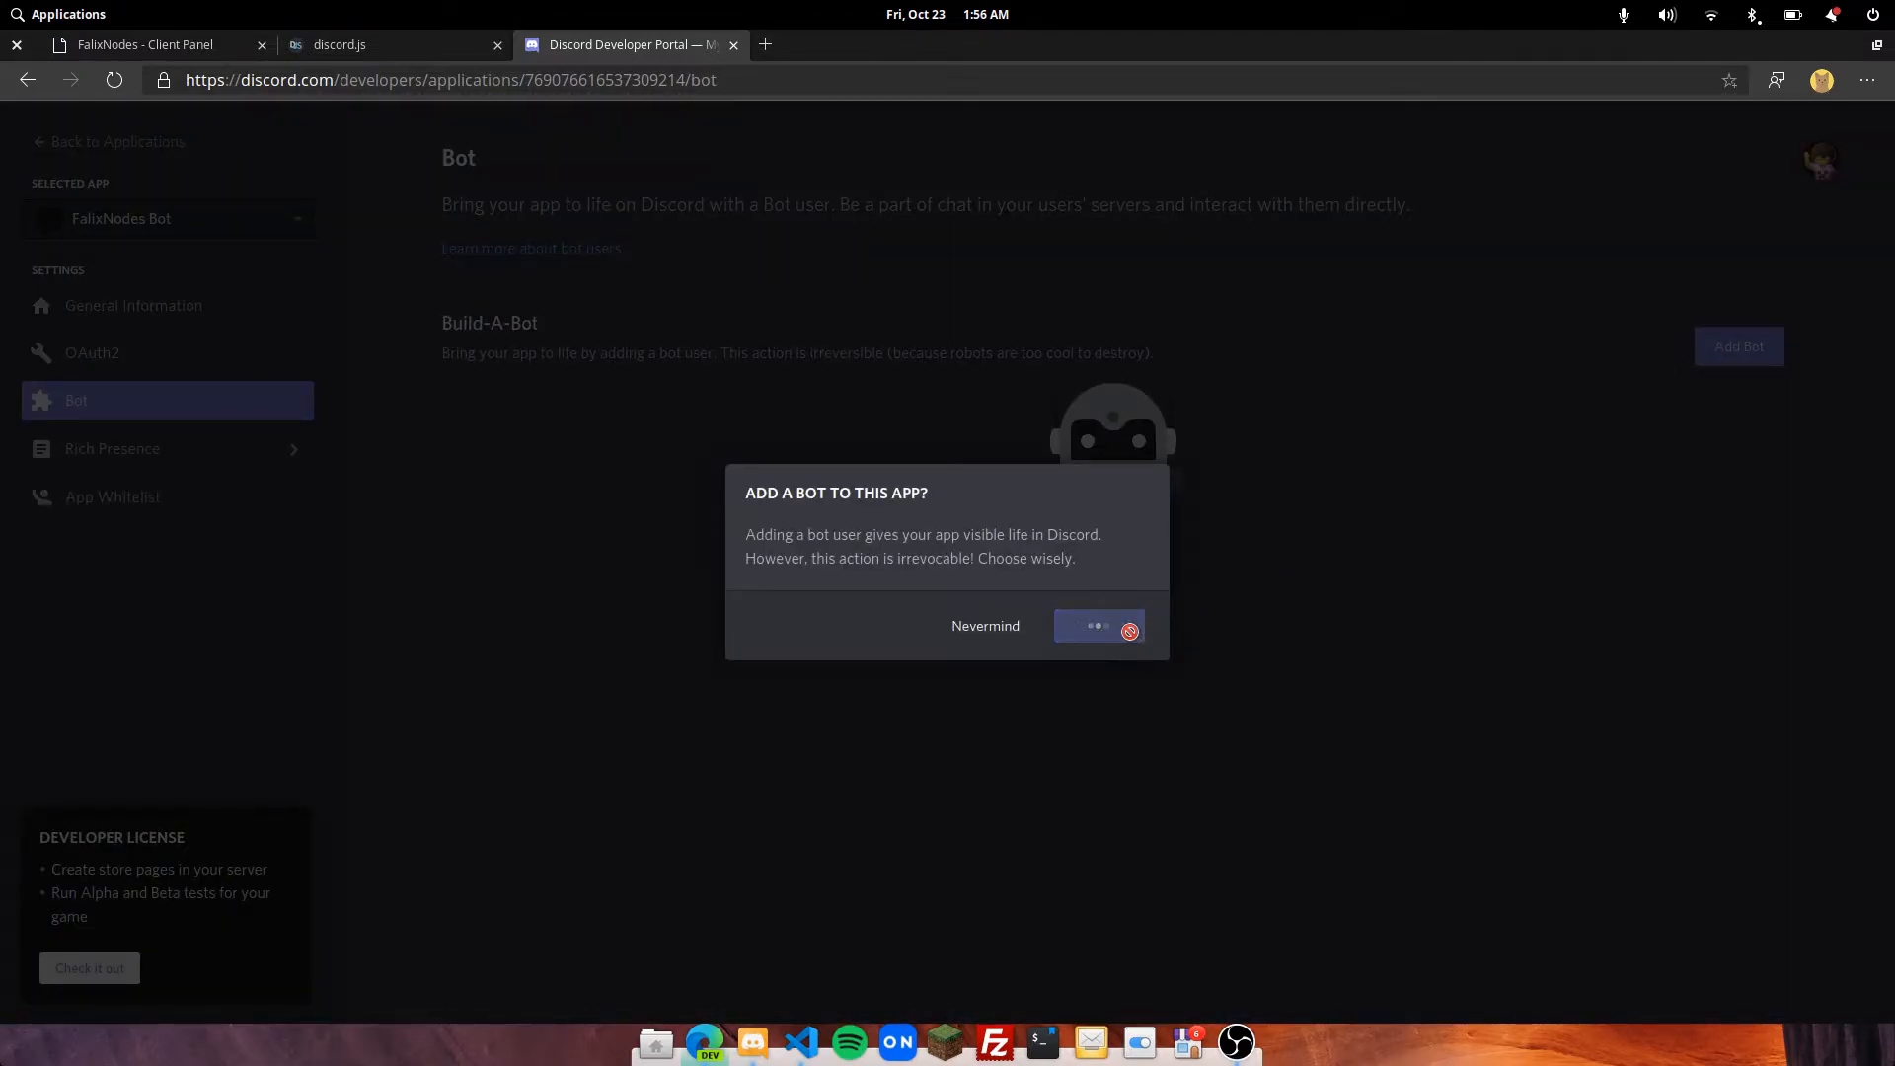
click(144, 45)
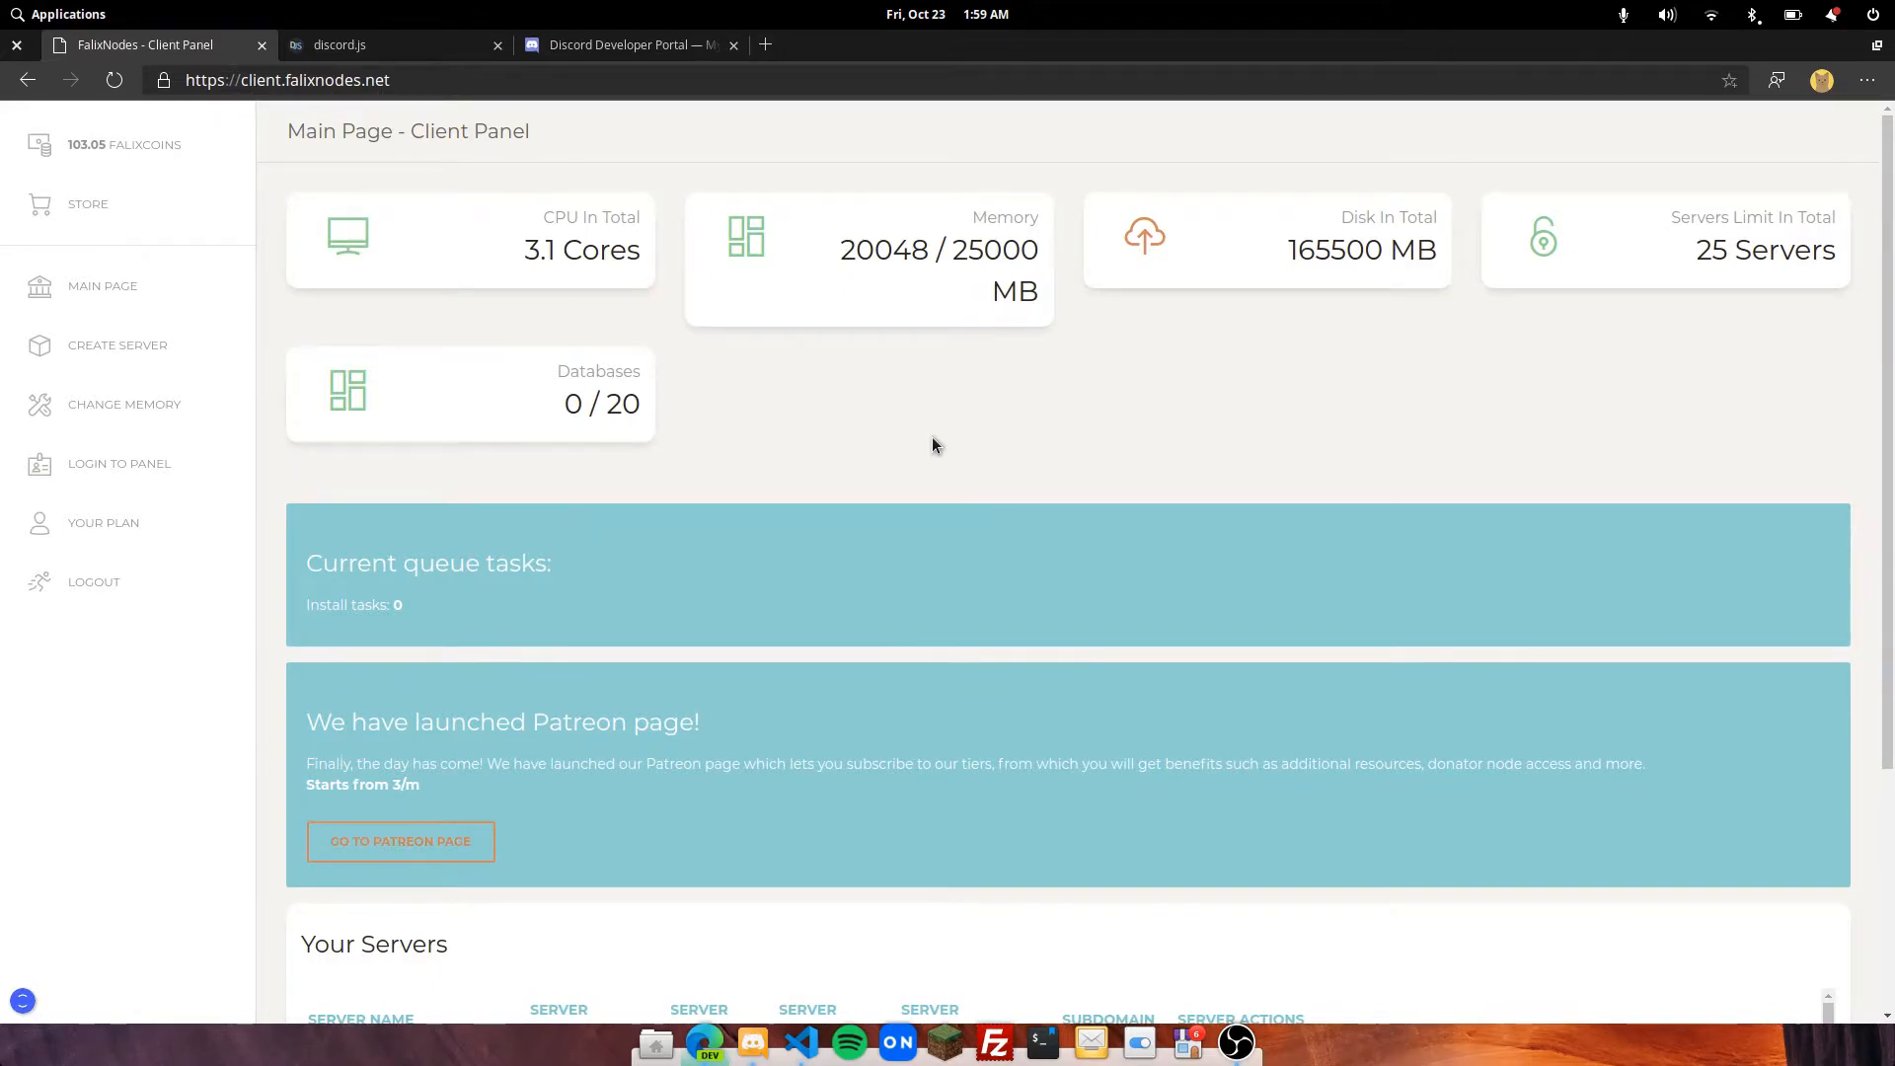
mouse_move(835, 399)
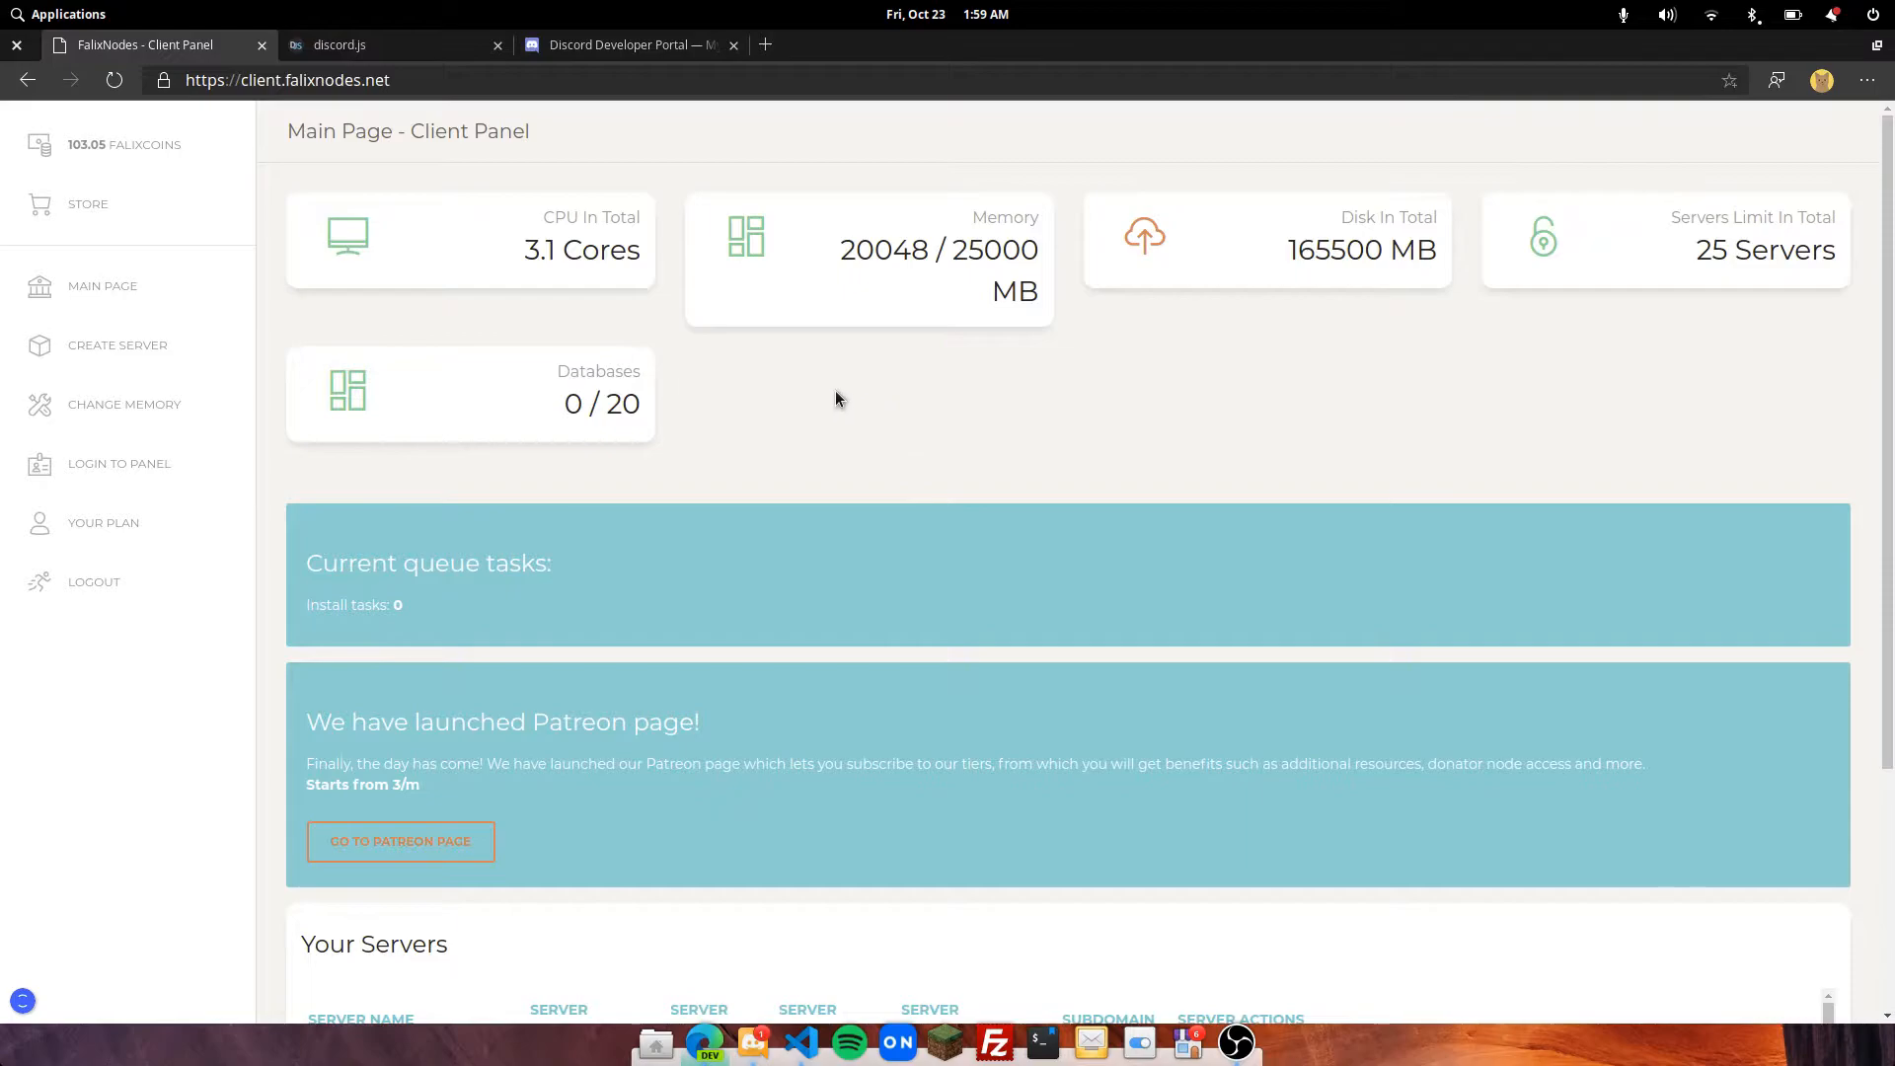
- Start a new server and name it 'FalixNodes Bot'
click(116, 344)
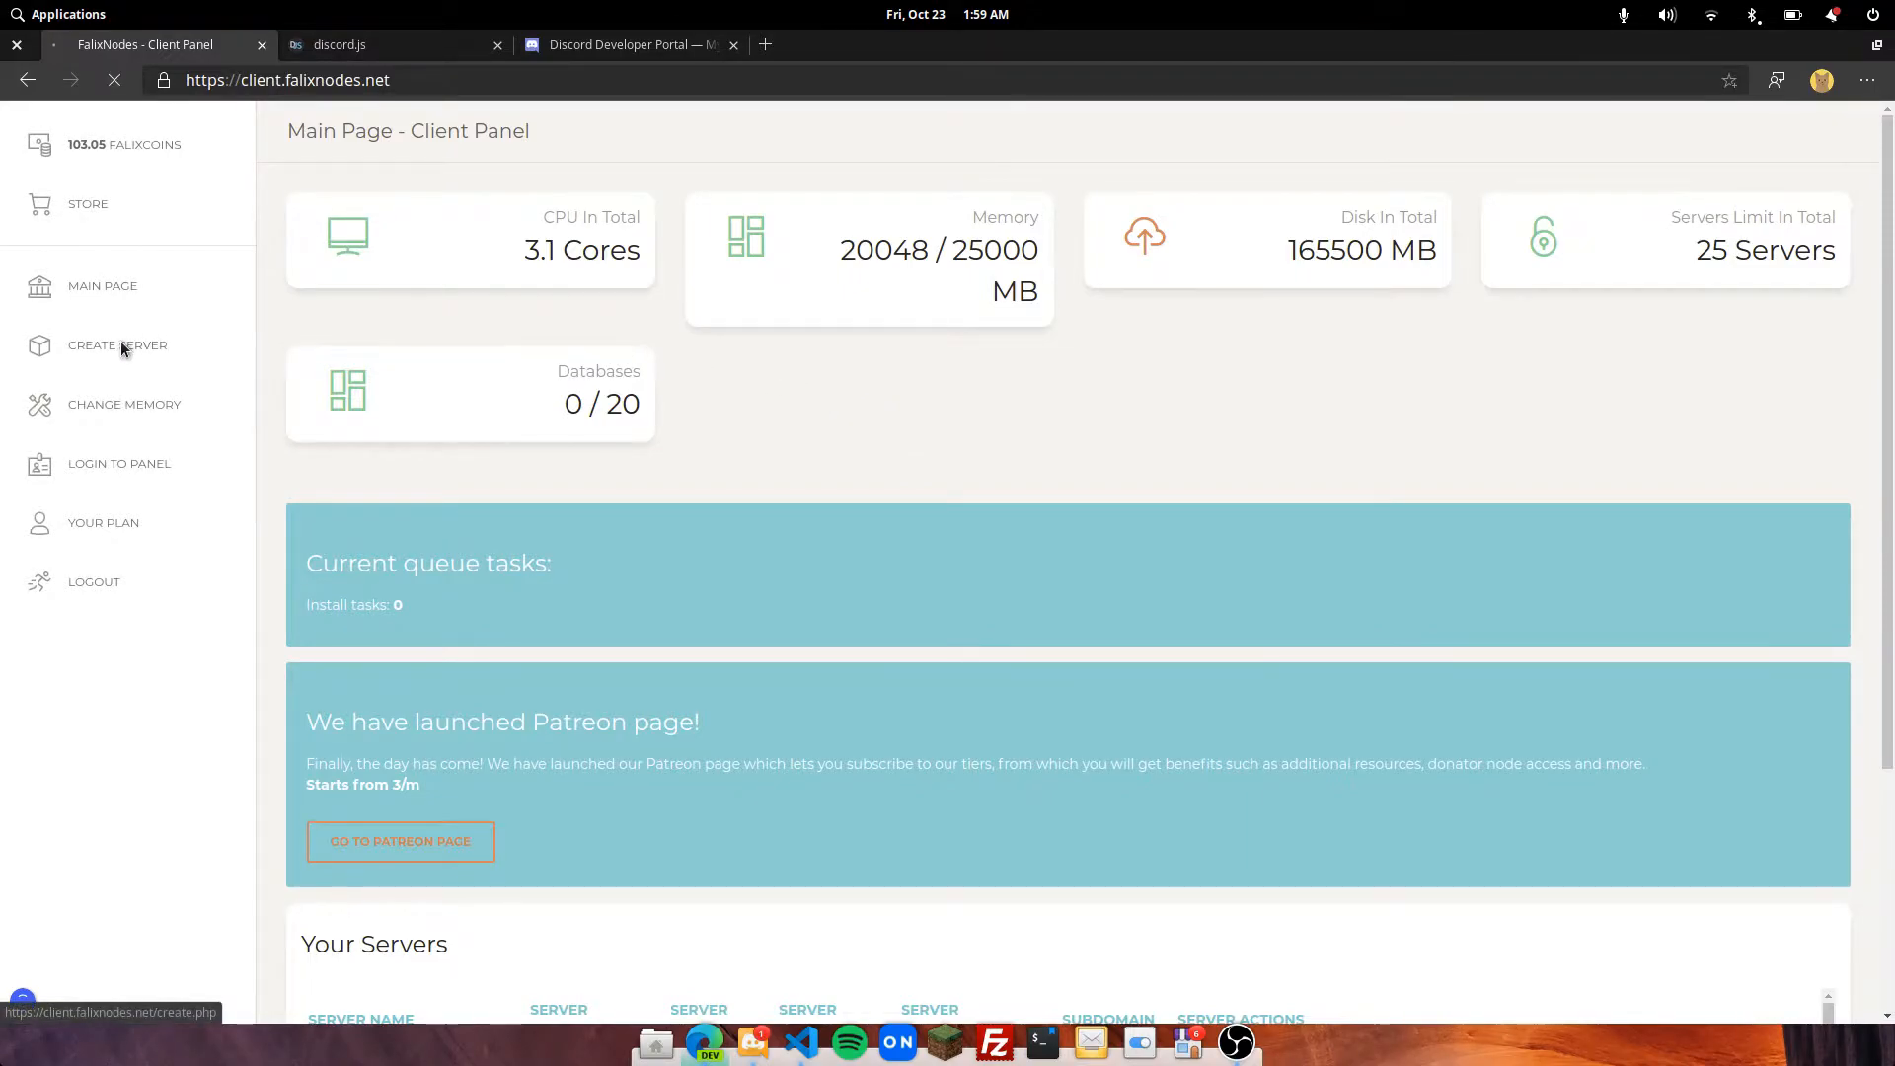
click(116, 343)
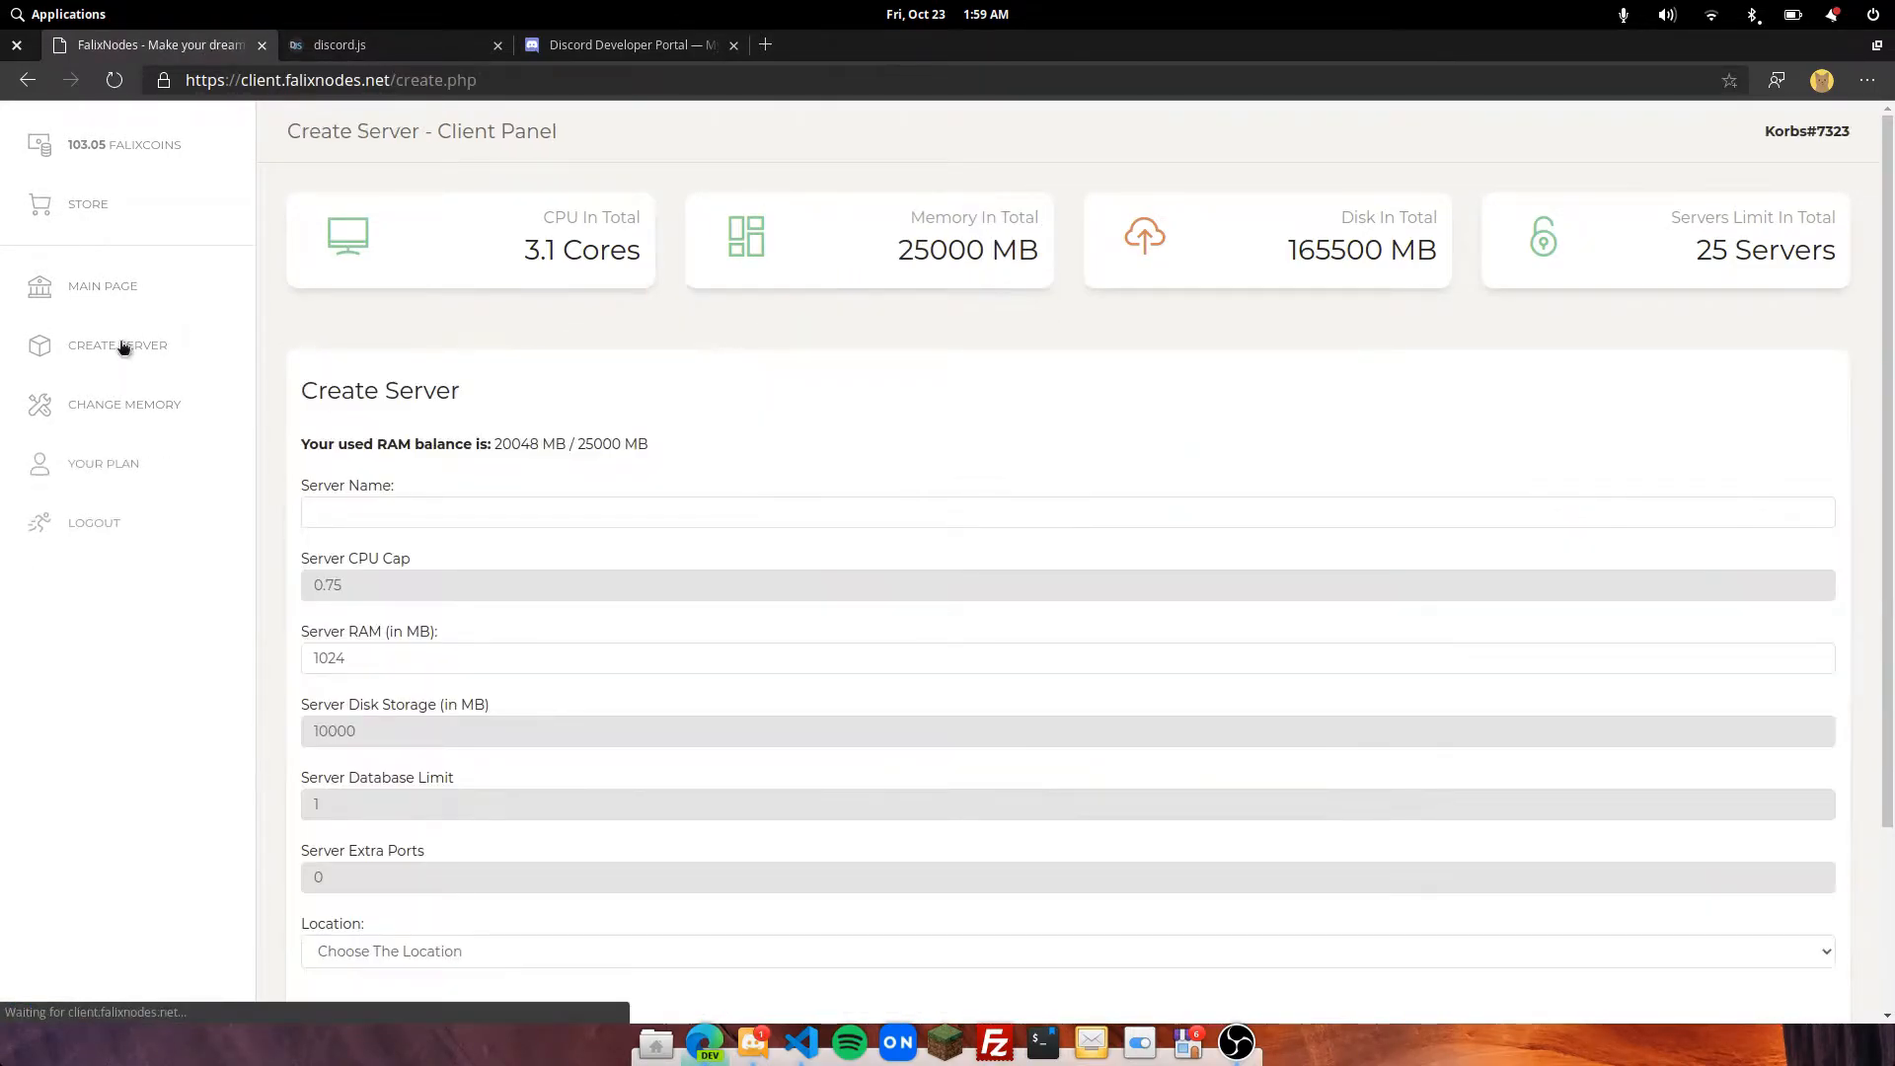
scroll(down, 3)
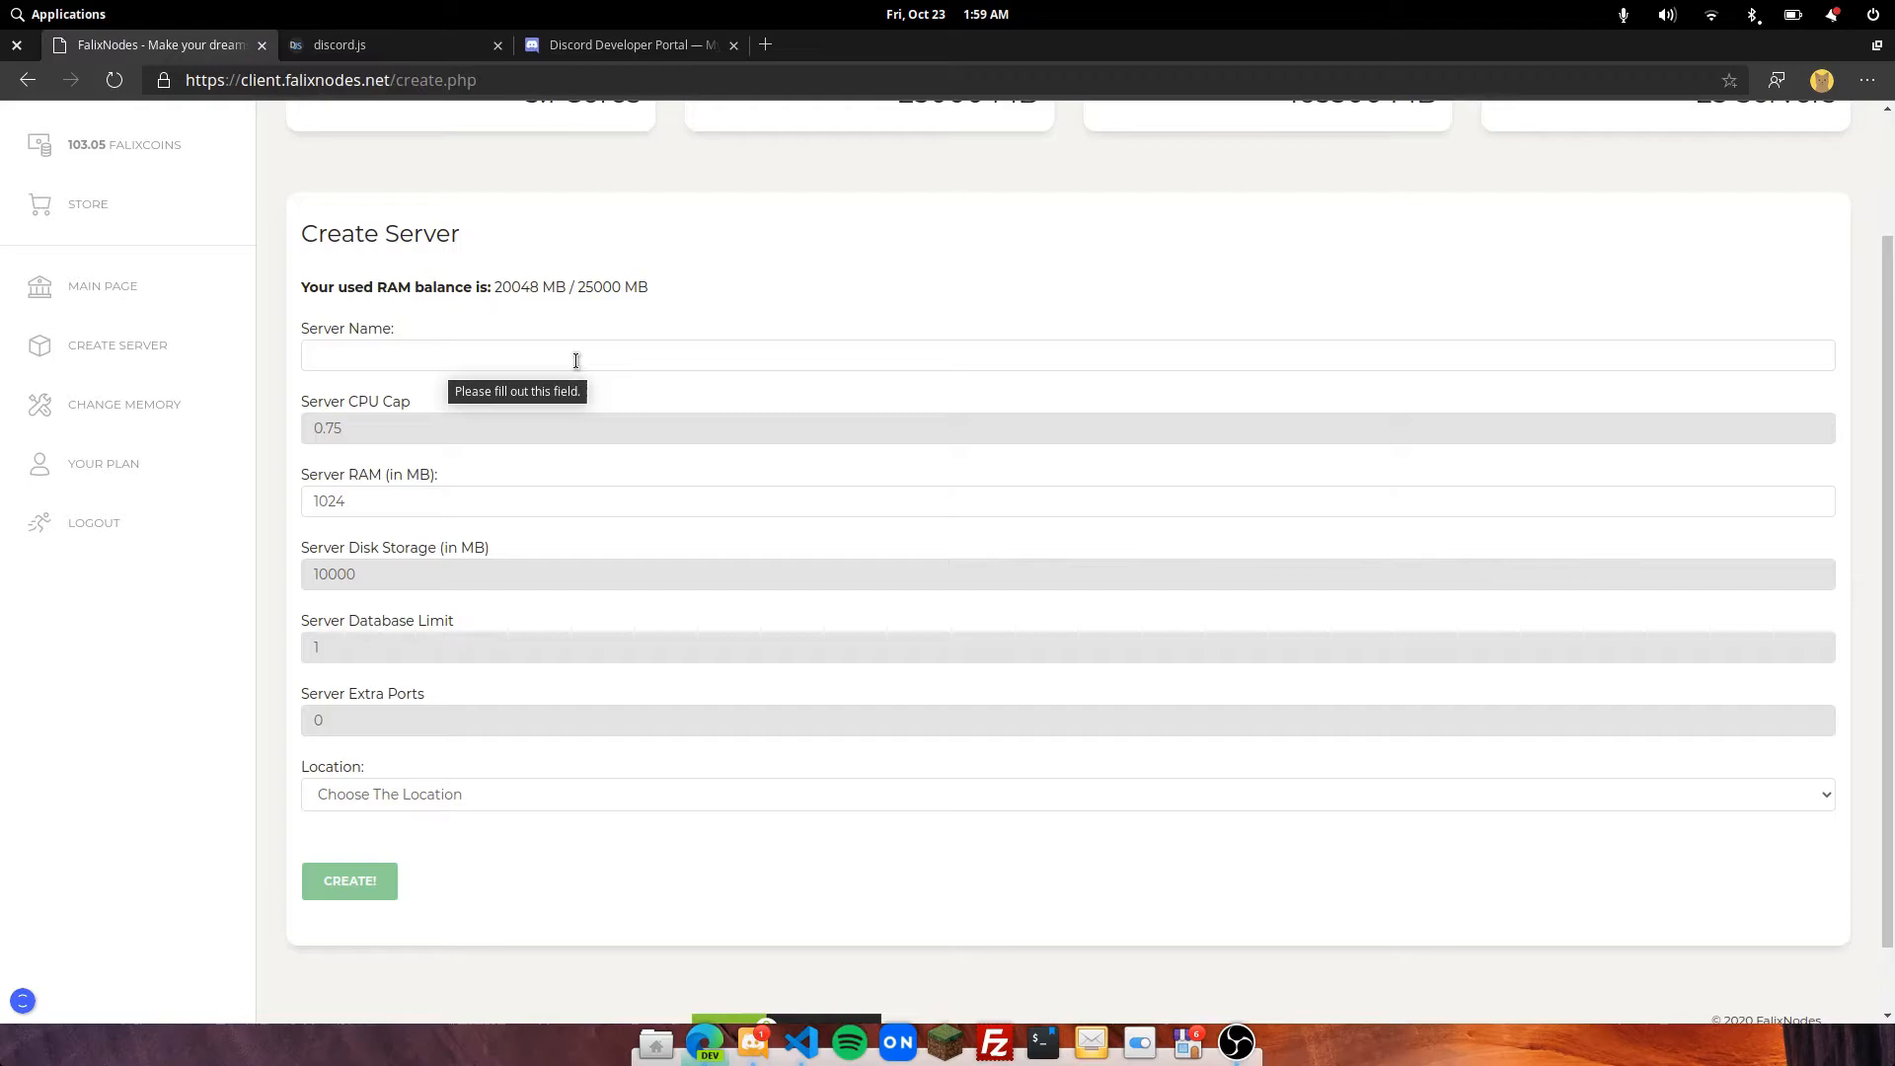
text(Fa)
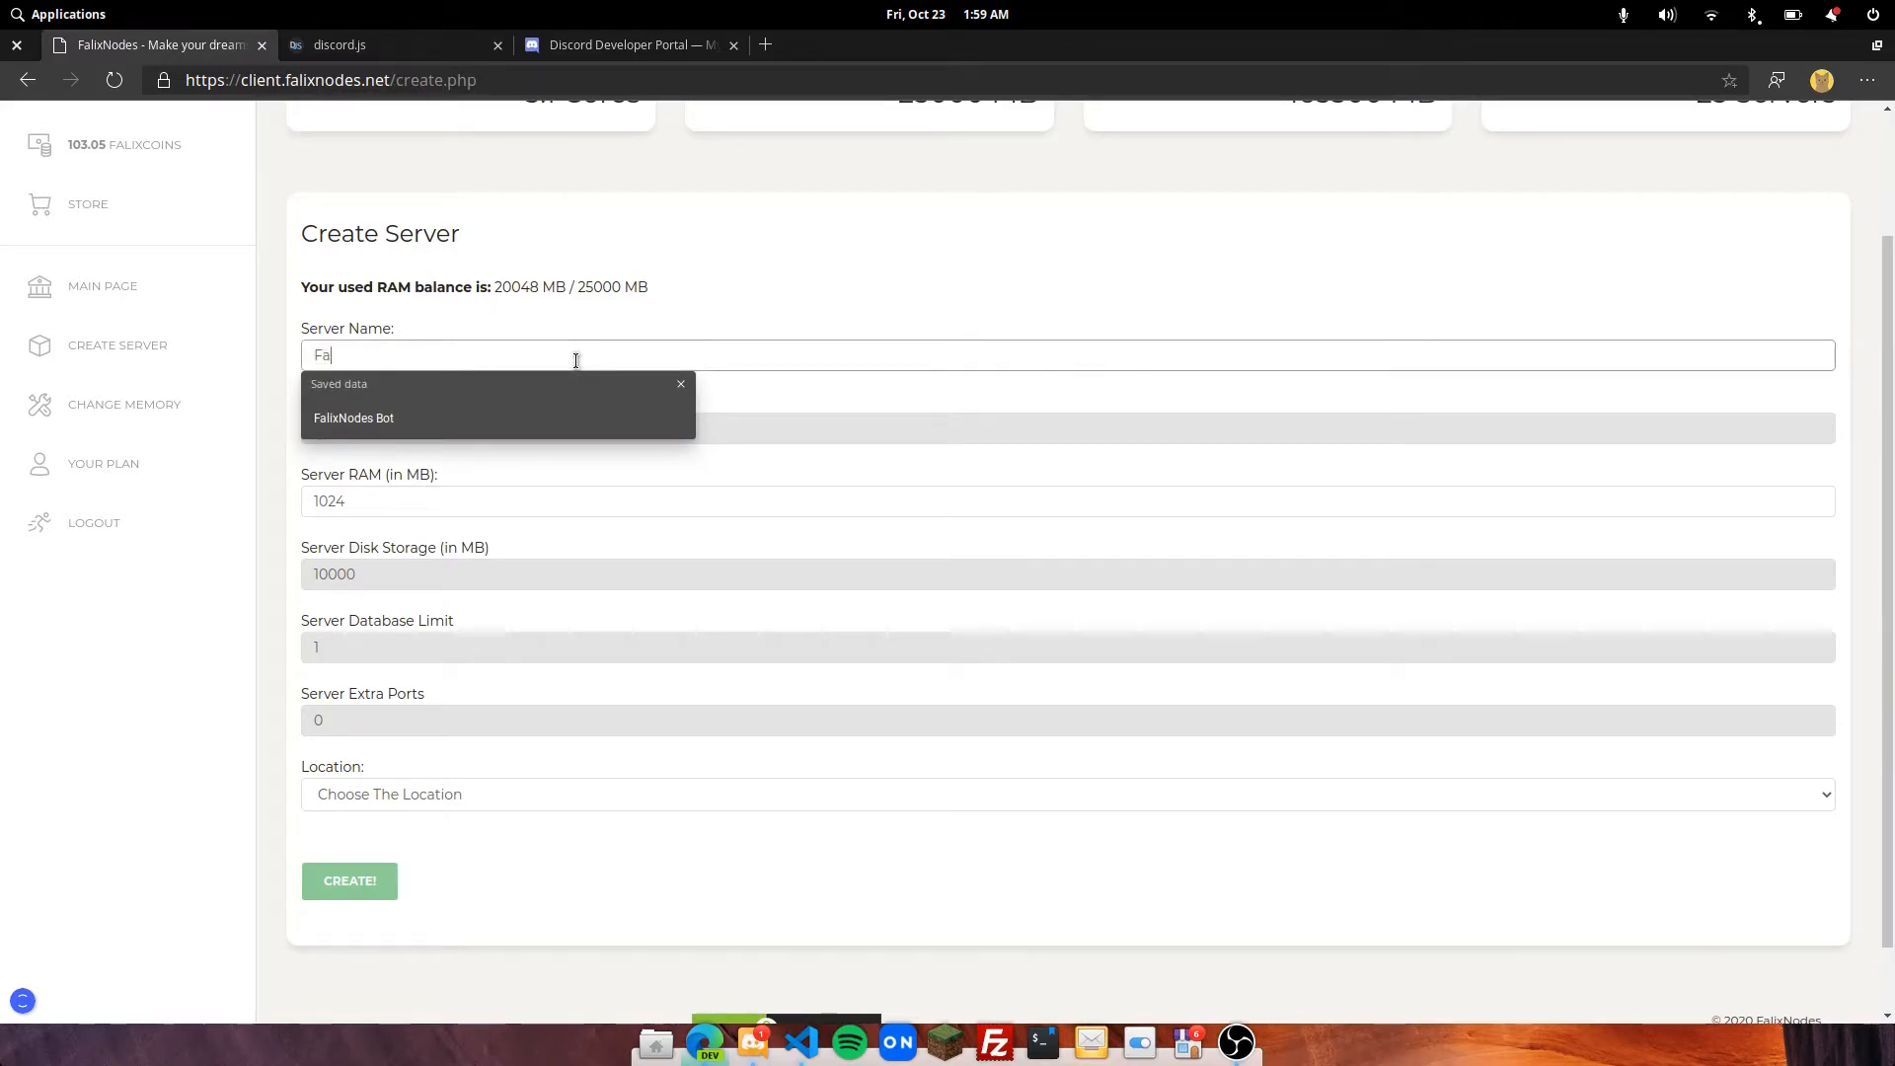
click(353, 416)
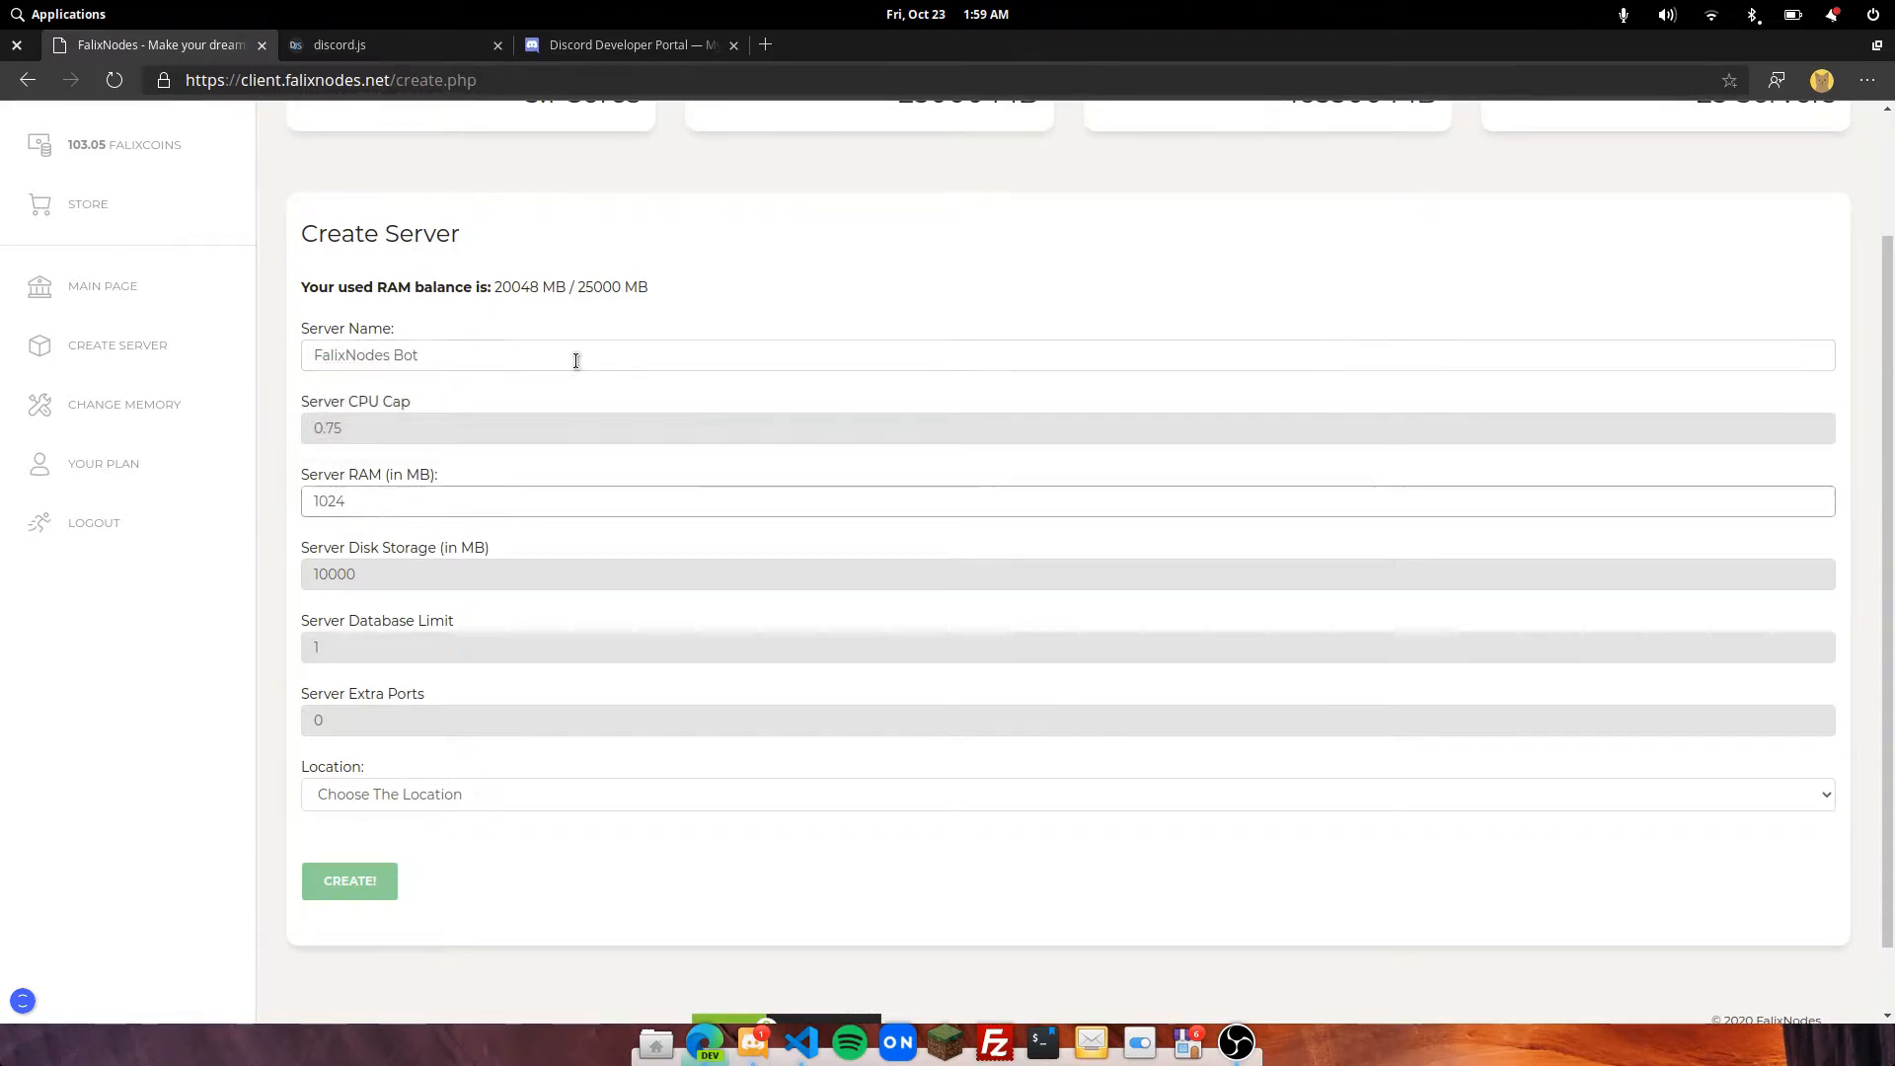
- Choose the DONATOR NODE location and create the server
click(1065, 794)
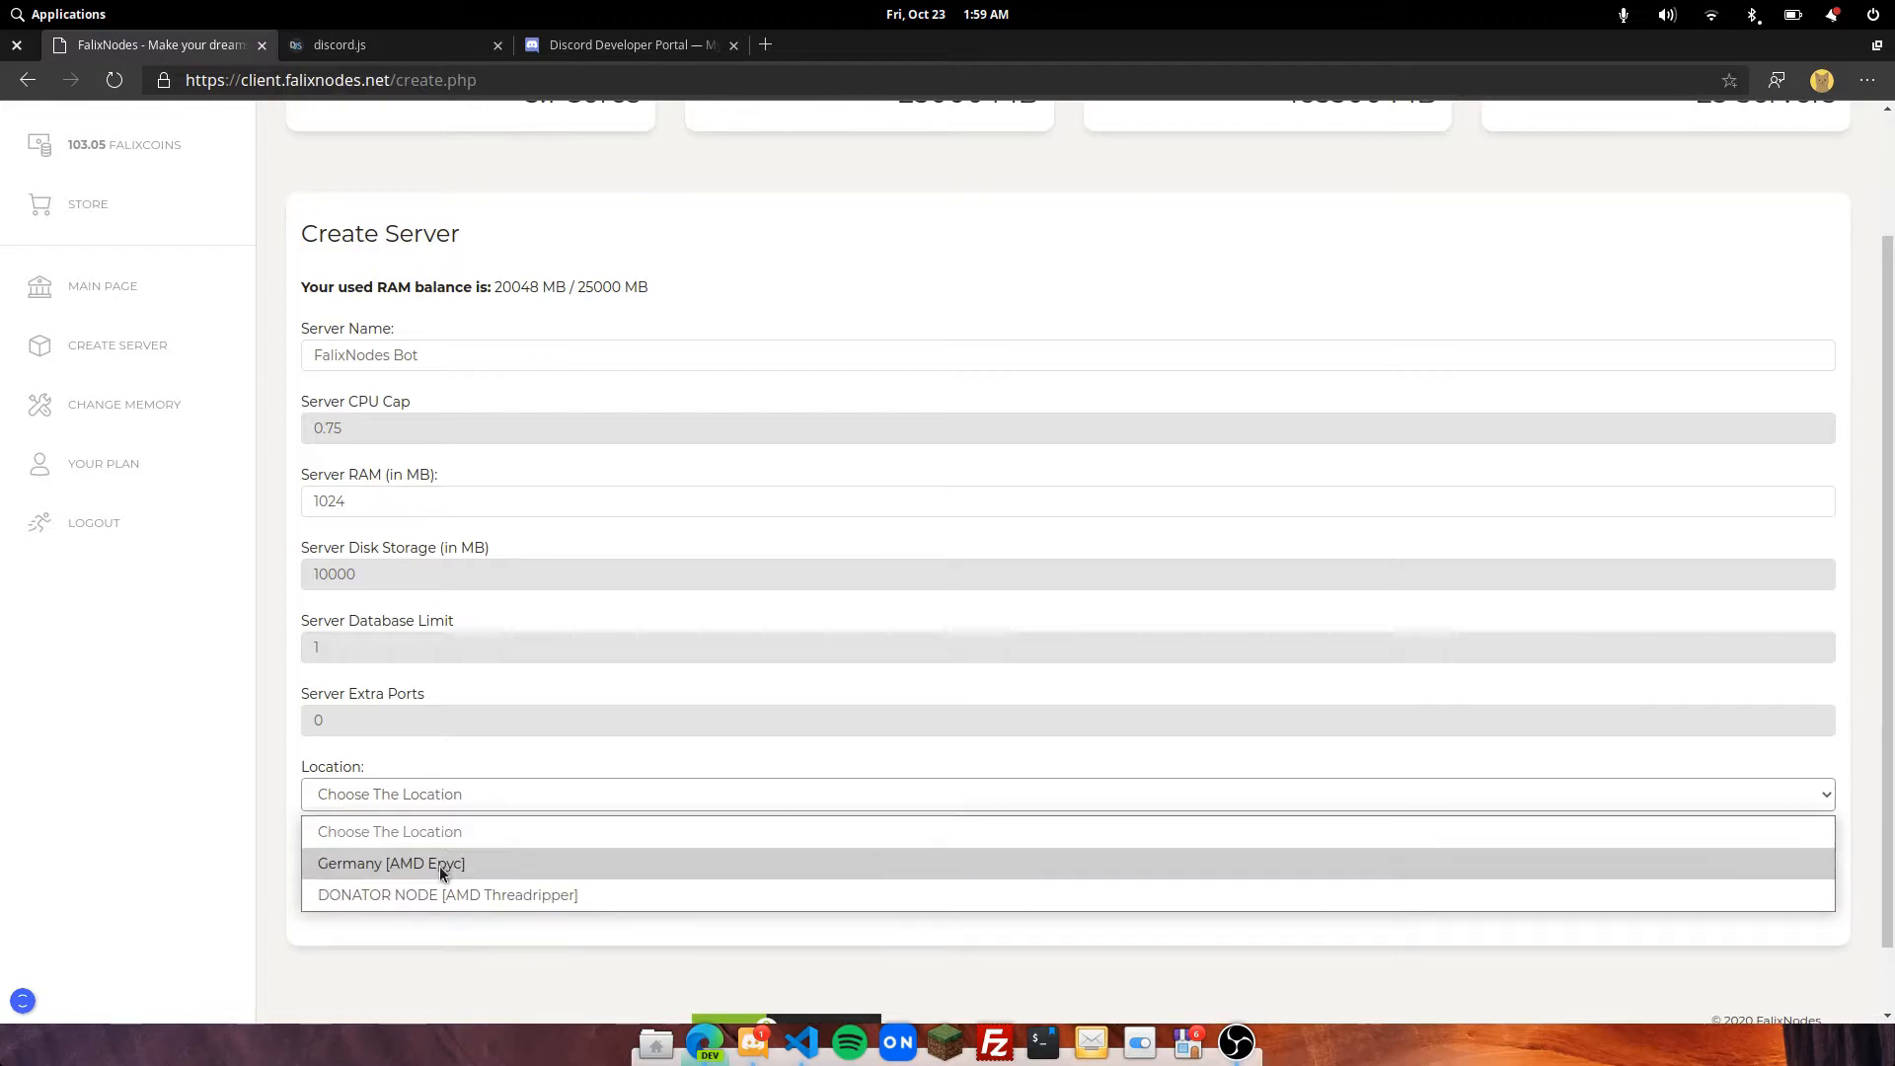
click(448, 894)
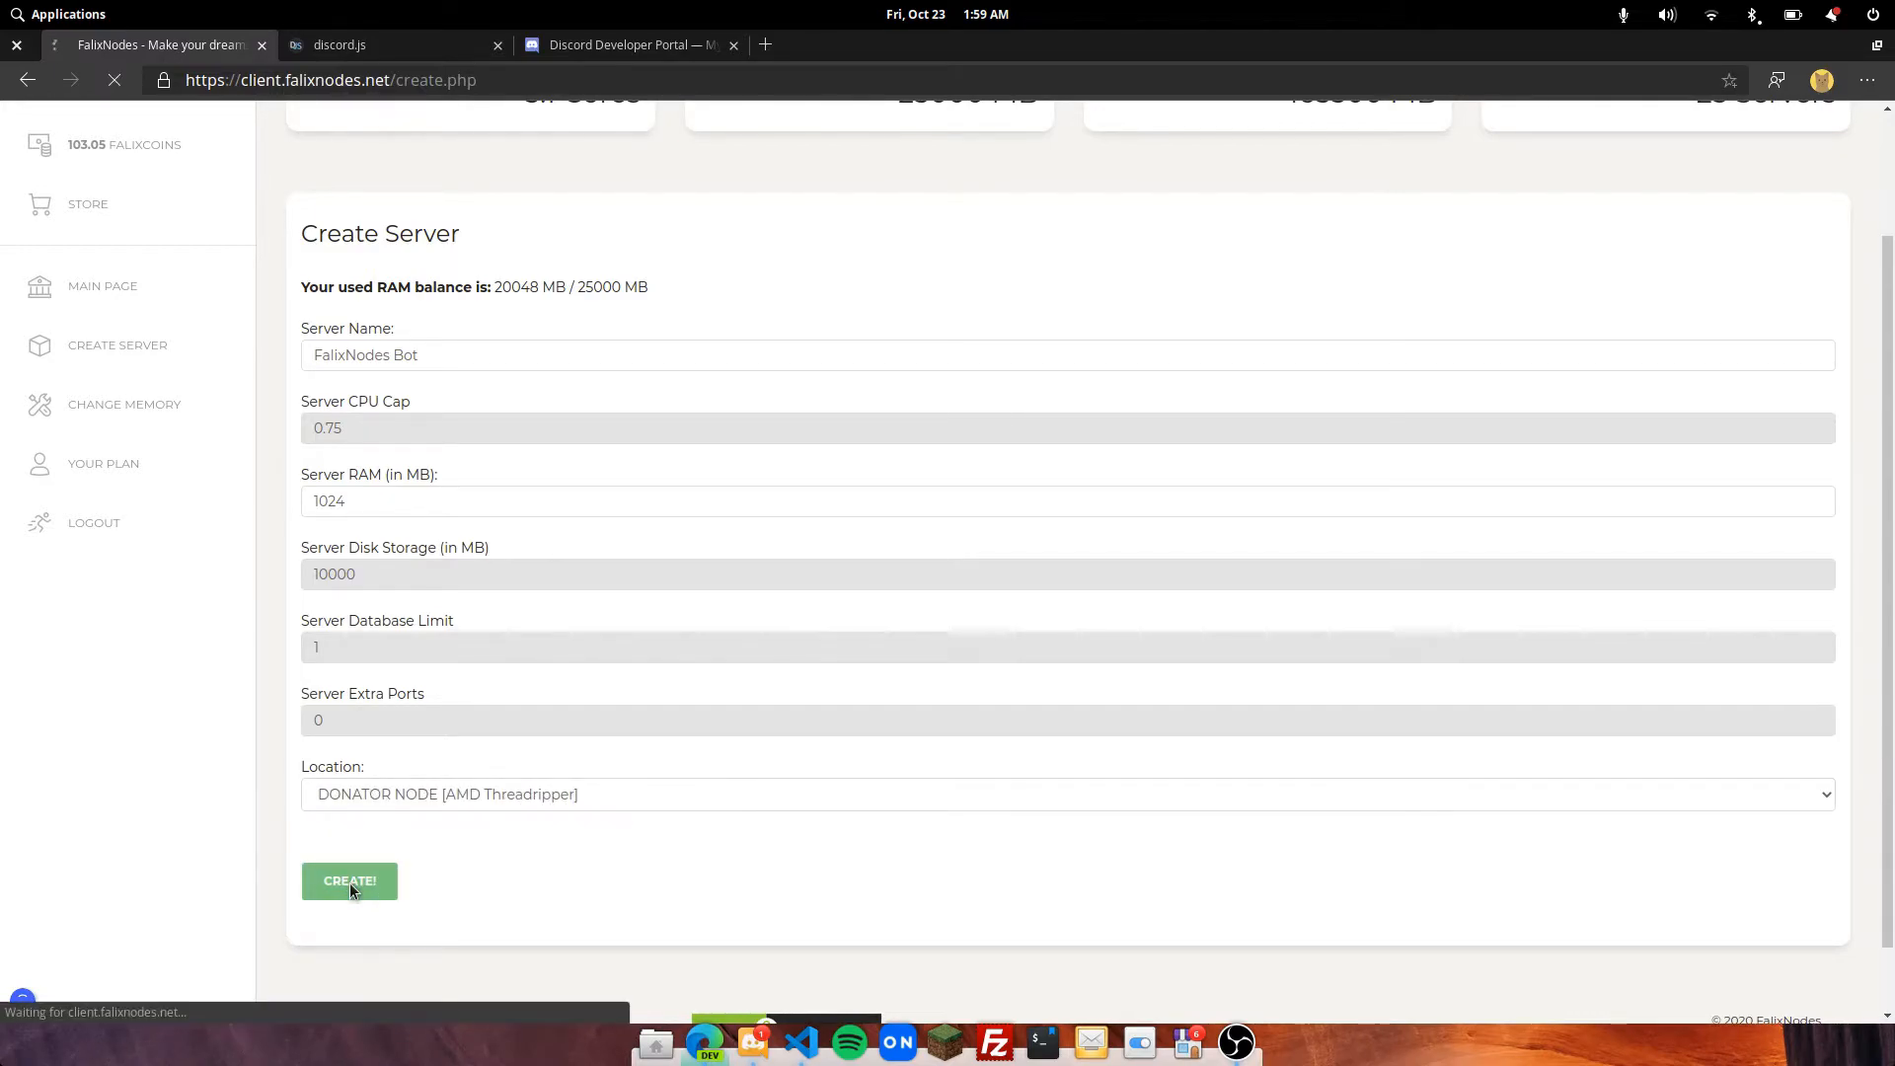
click(350, 881)
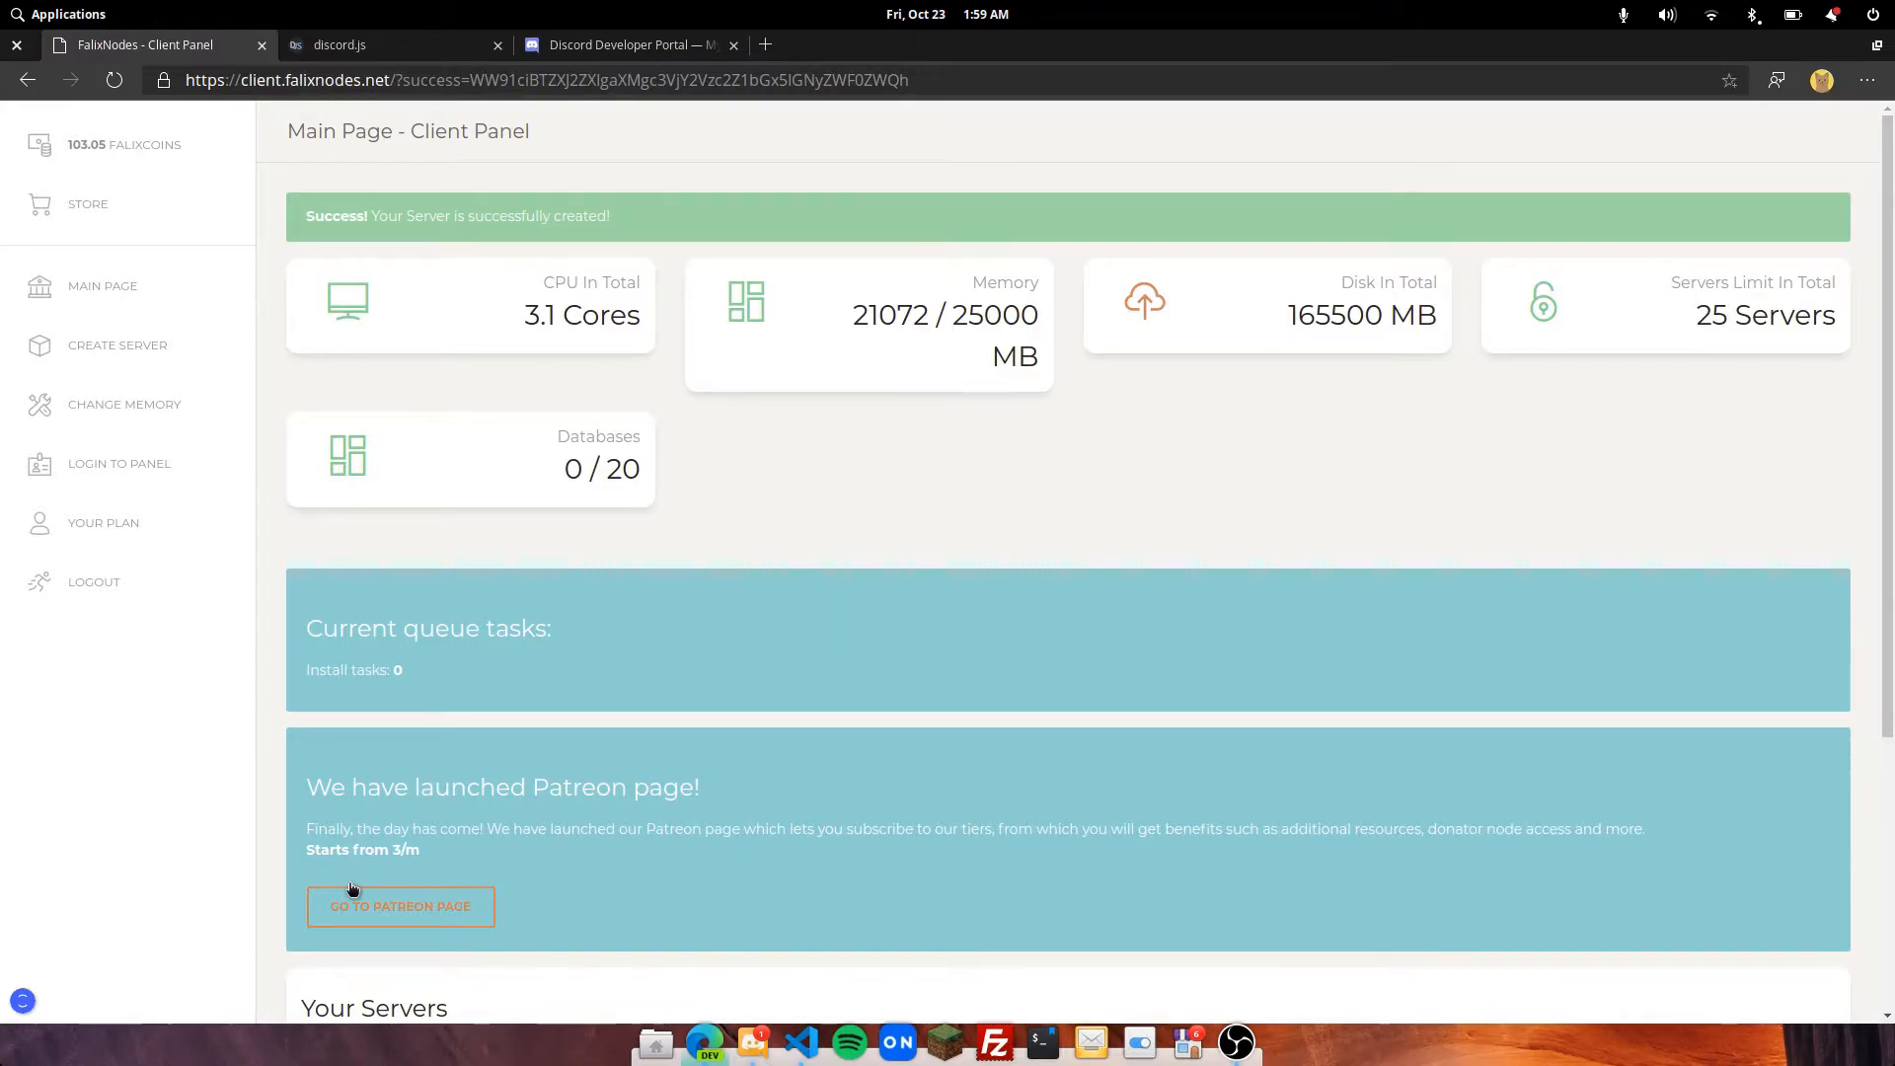
- Log in to the game panel and open the FalixNodes Bot server console
click(393, 45)
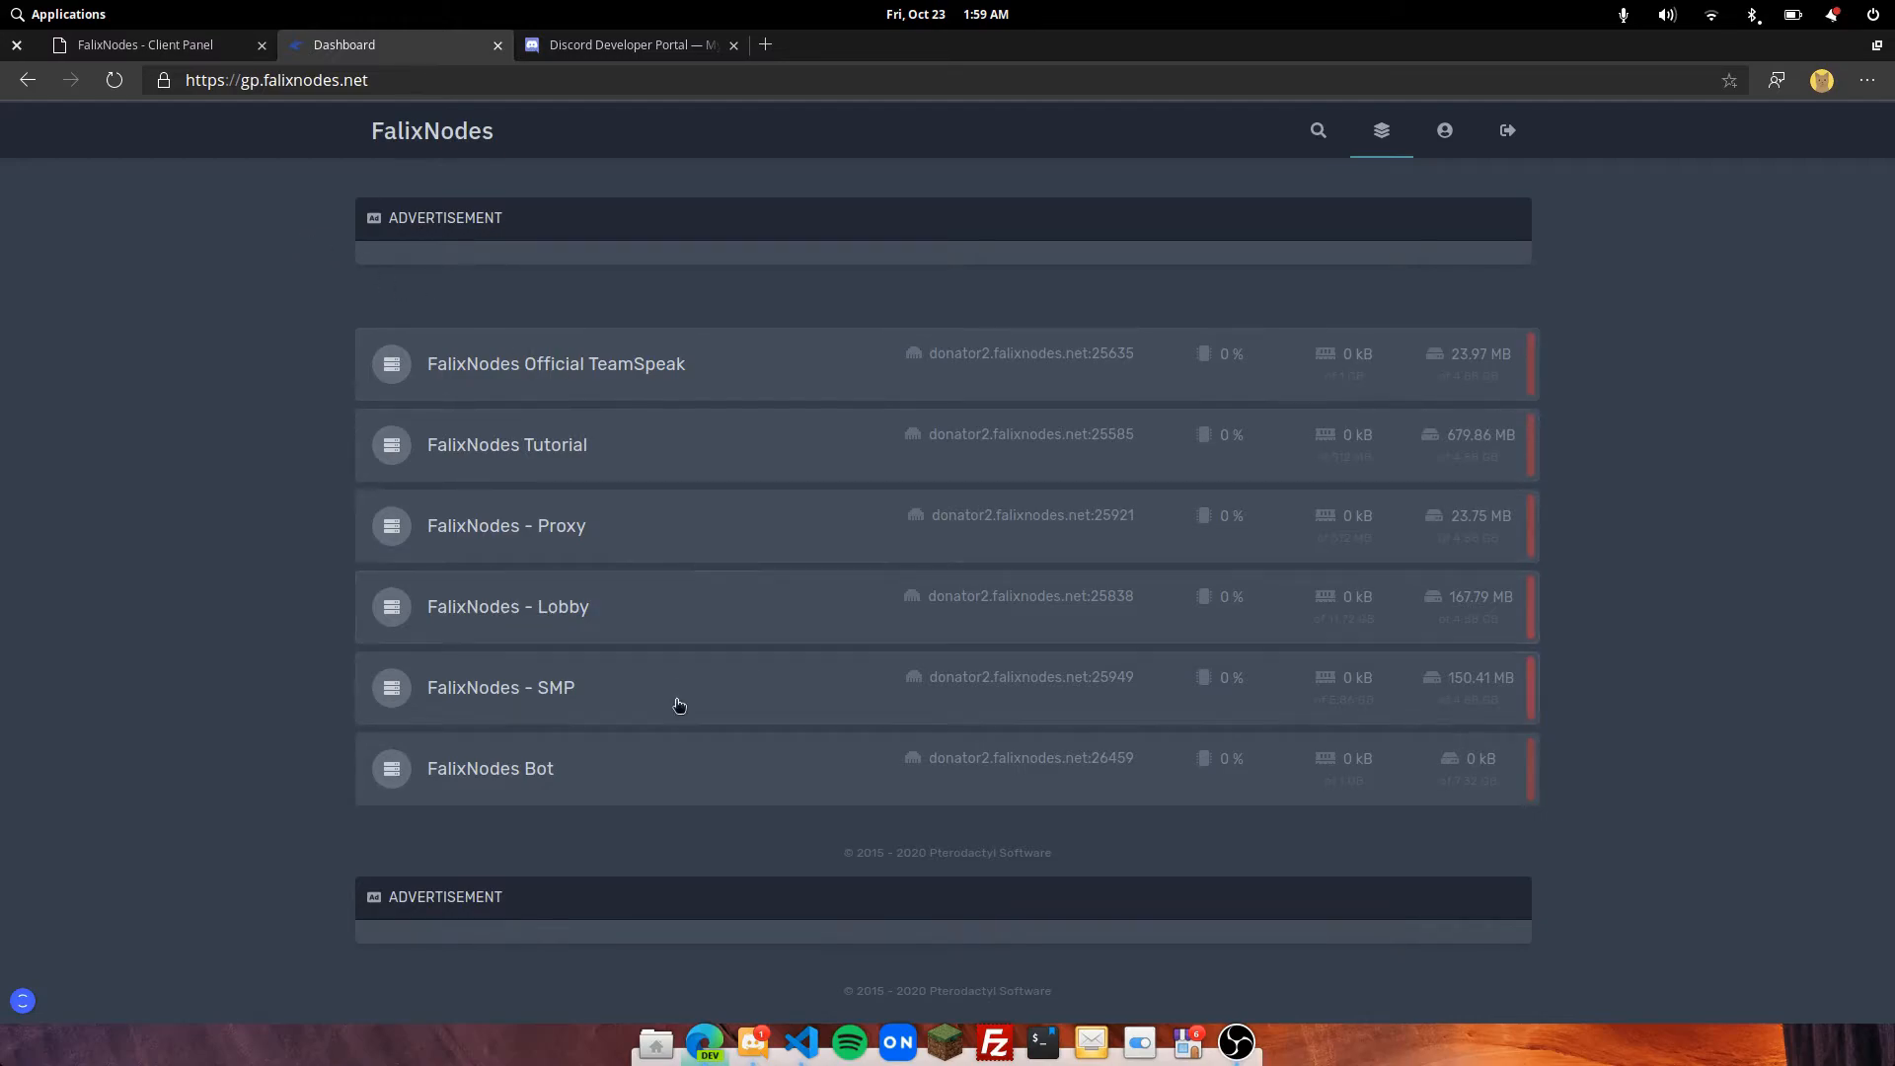
click(489, 768)
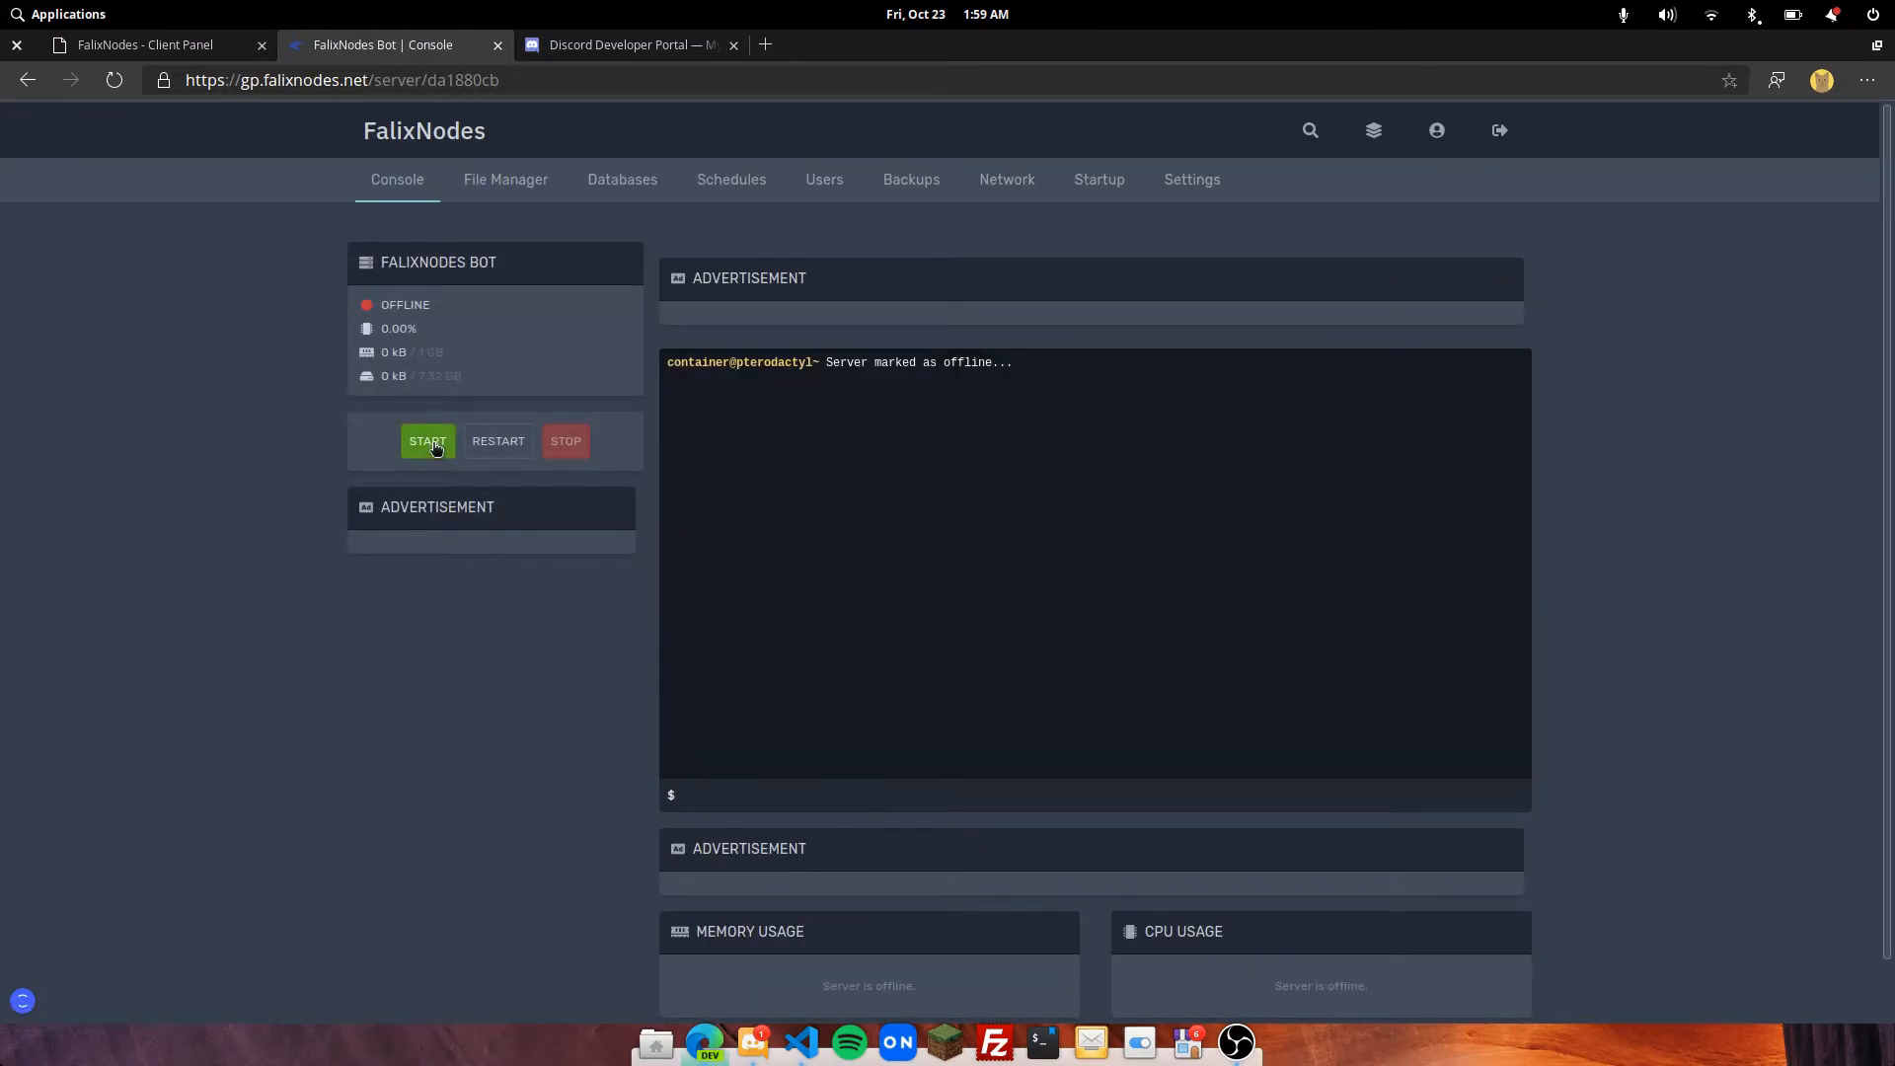
- Start the server and choose option 5 Discord Bot Hosting, then 1 for Discord
click(427, 441)
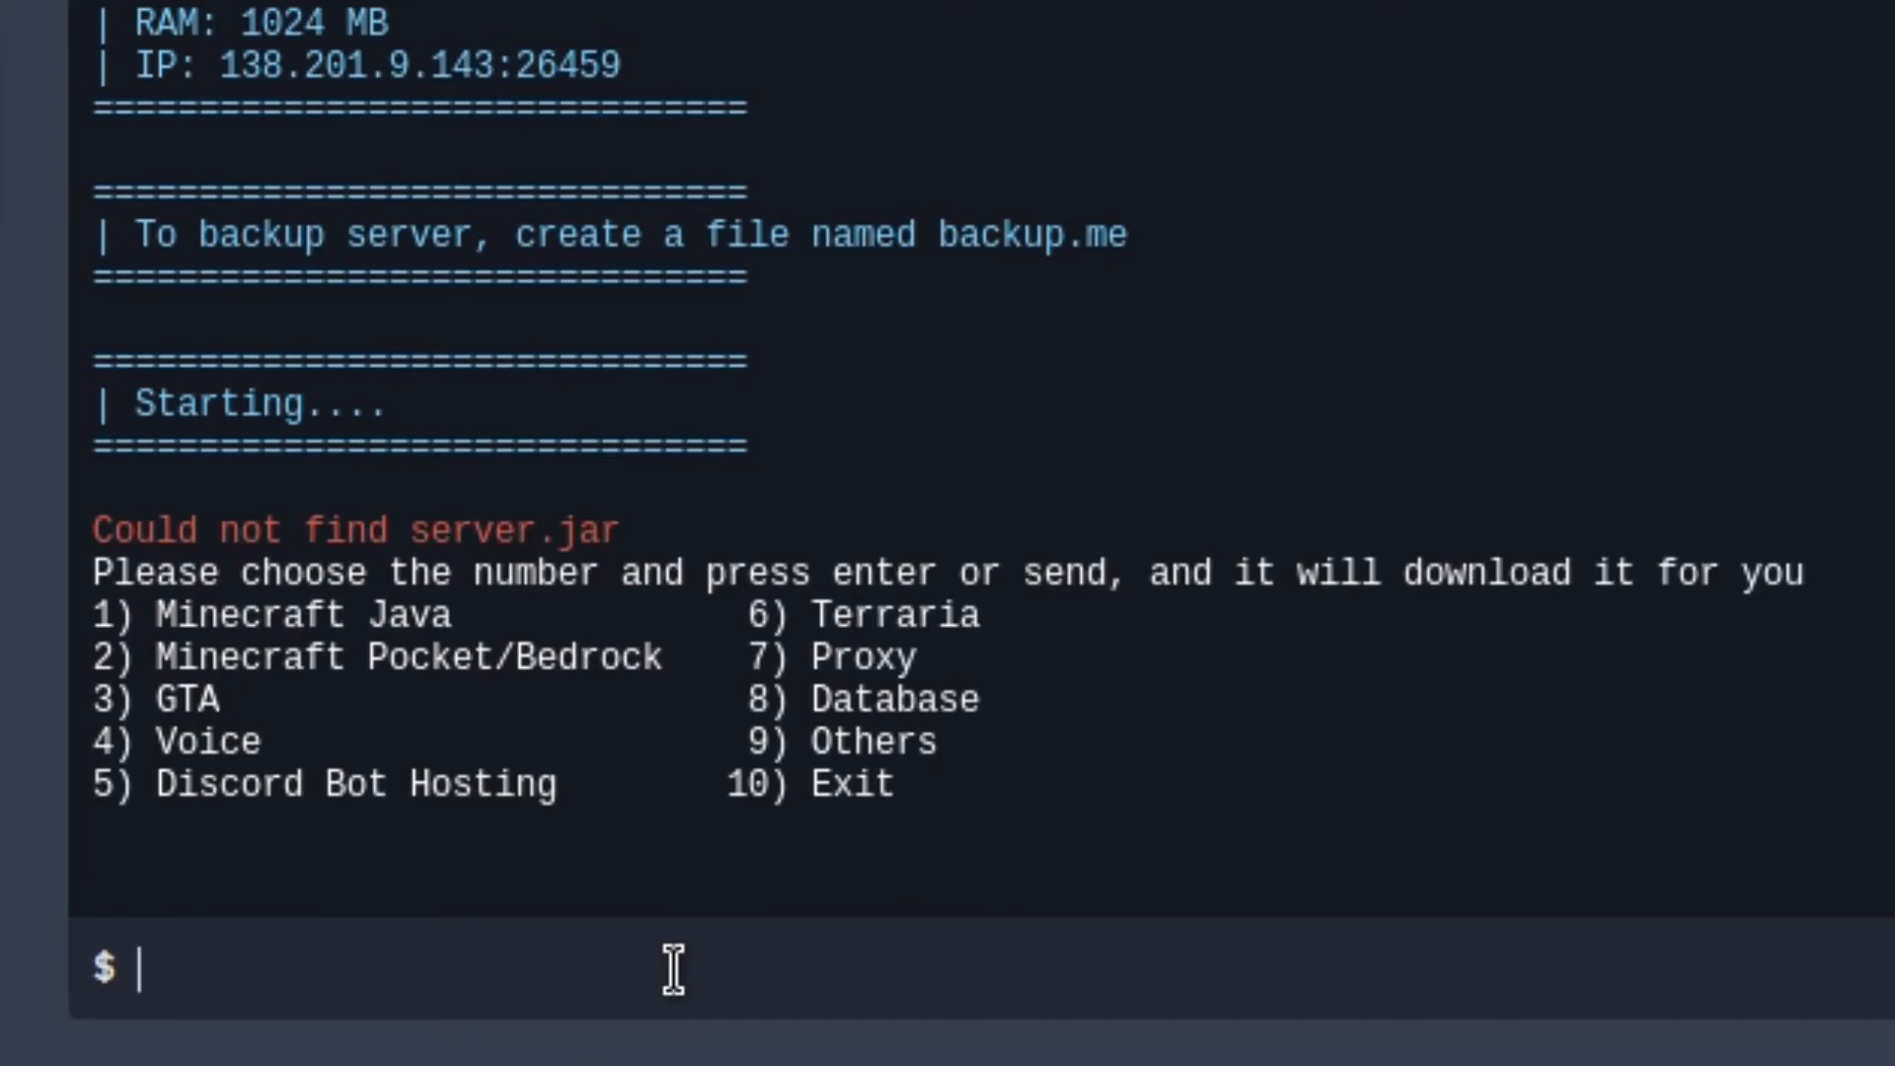
text(5)
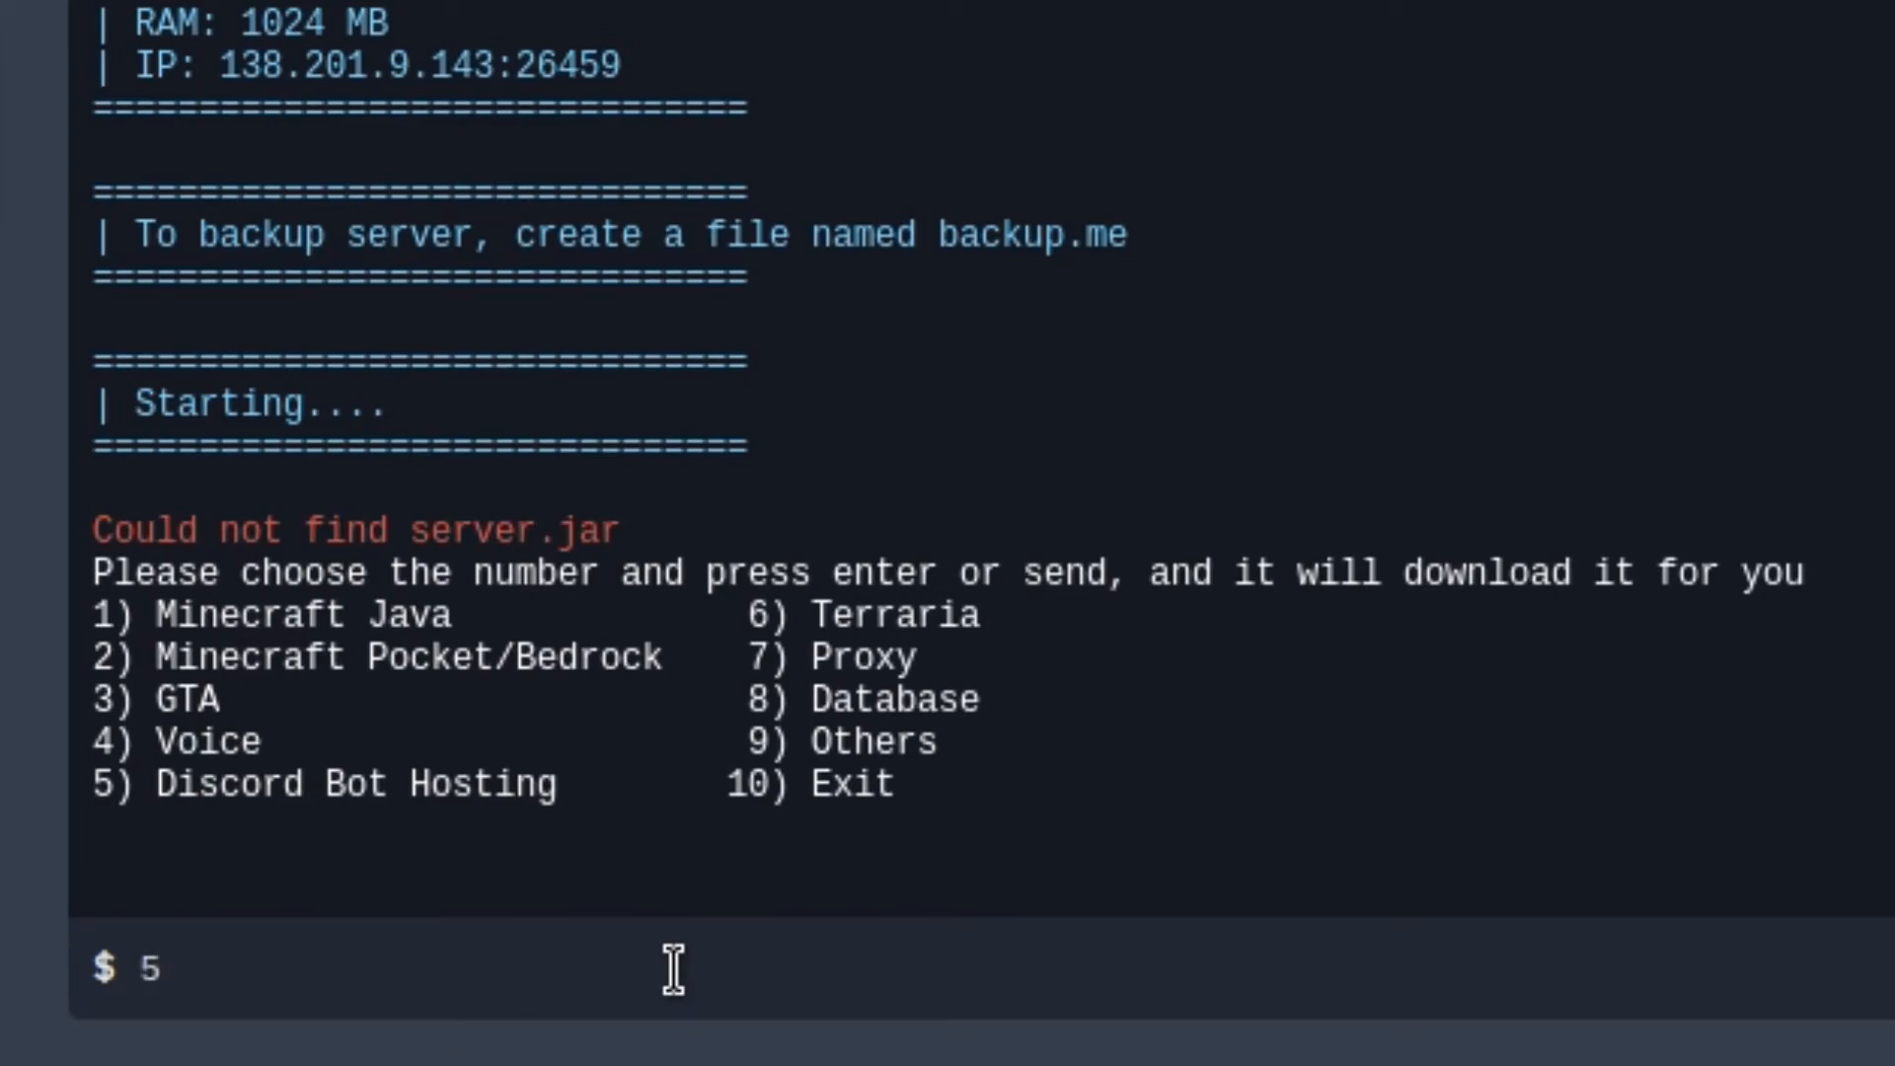
key(enter)
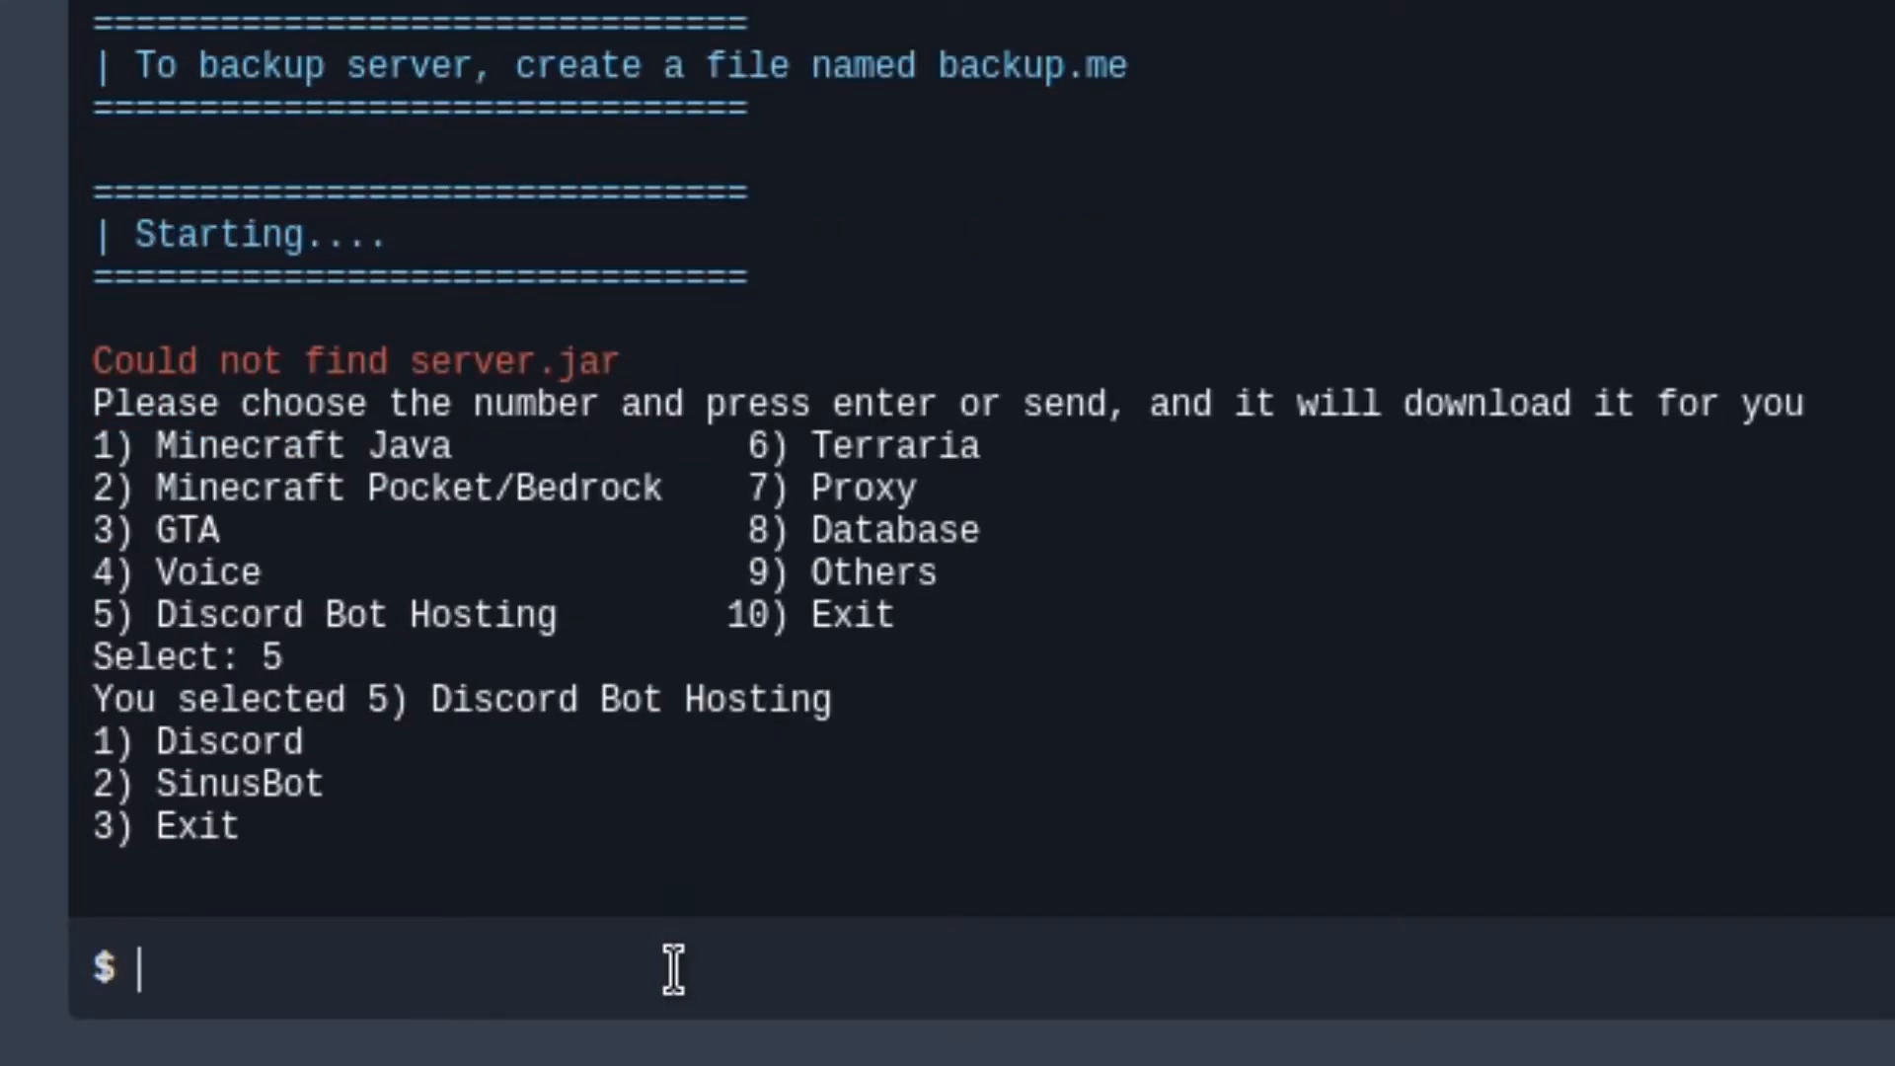
text(1)
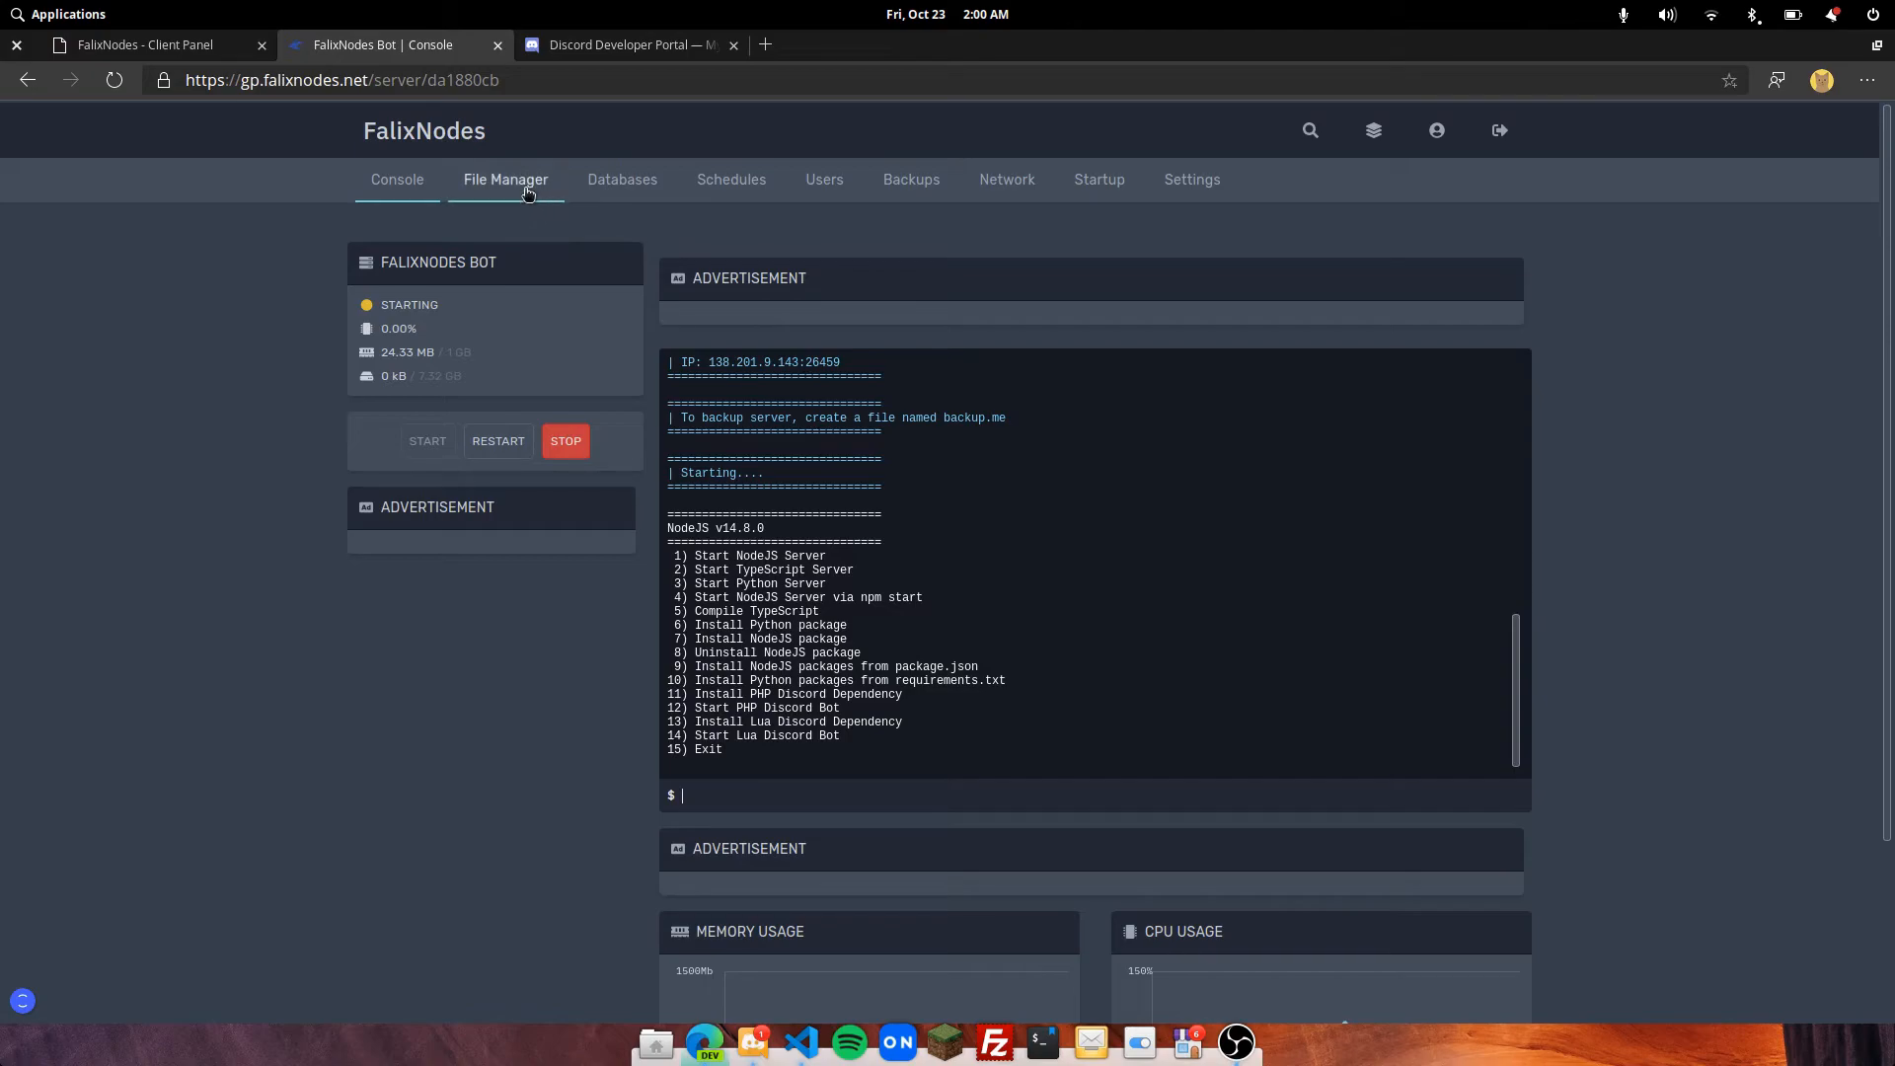
- Upload index.js and package.json into /home/container via the File Manager
click(506, 179)
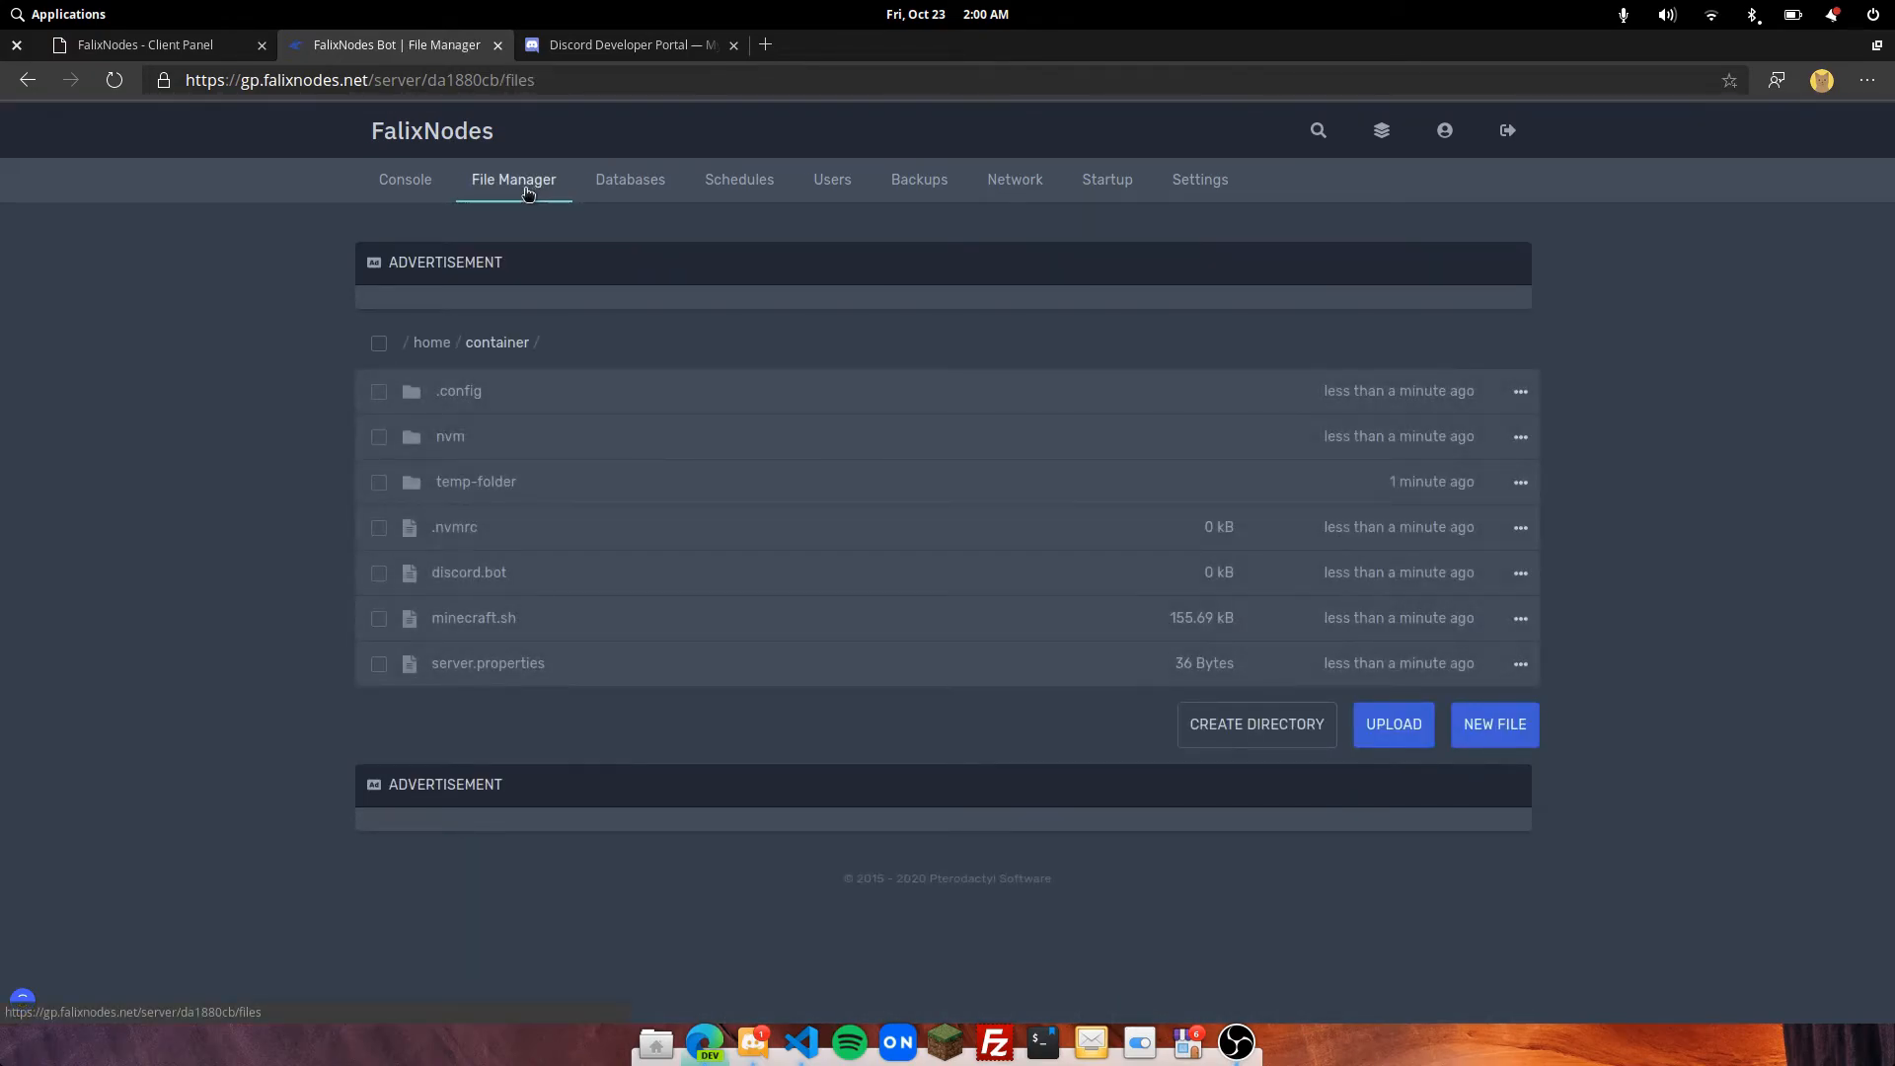
mouse_move(1316, 689)
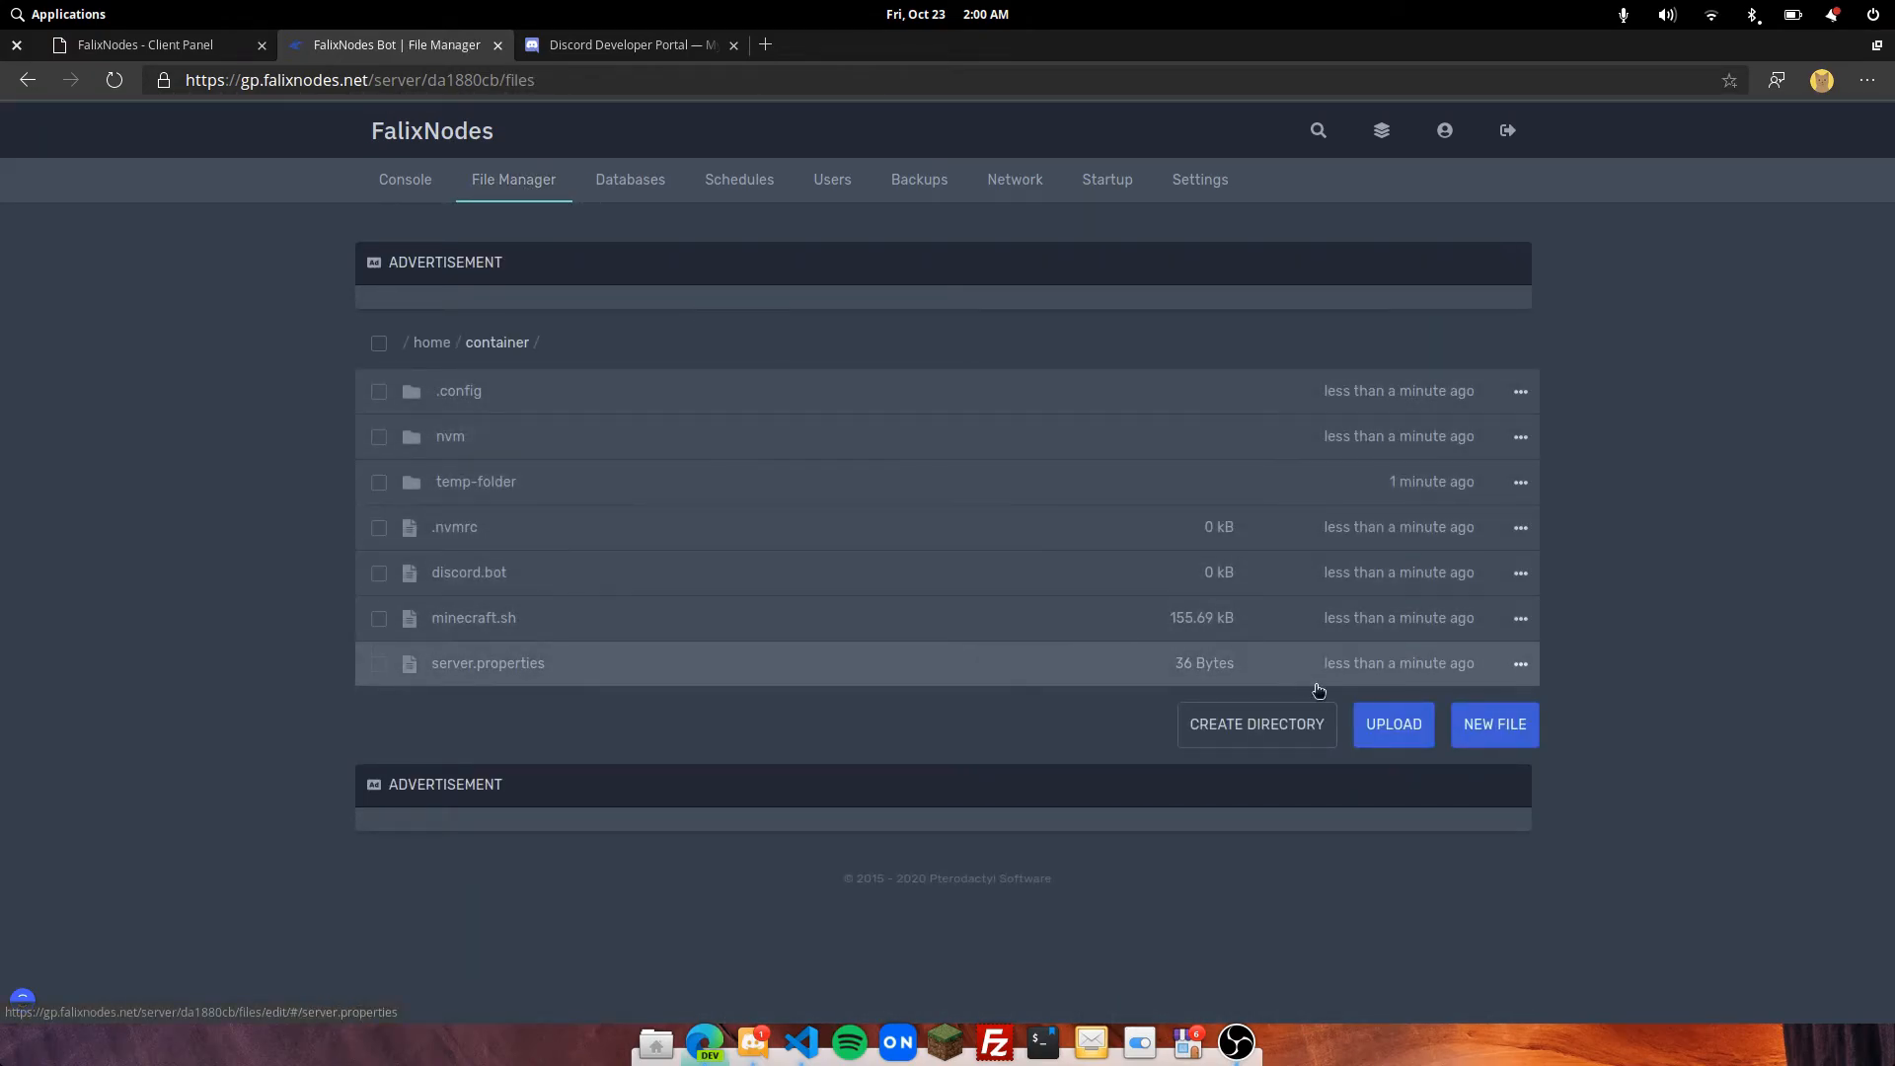
click(1392, 725)
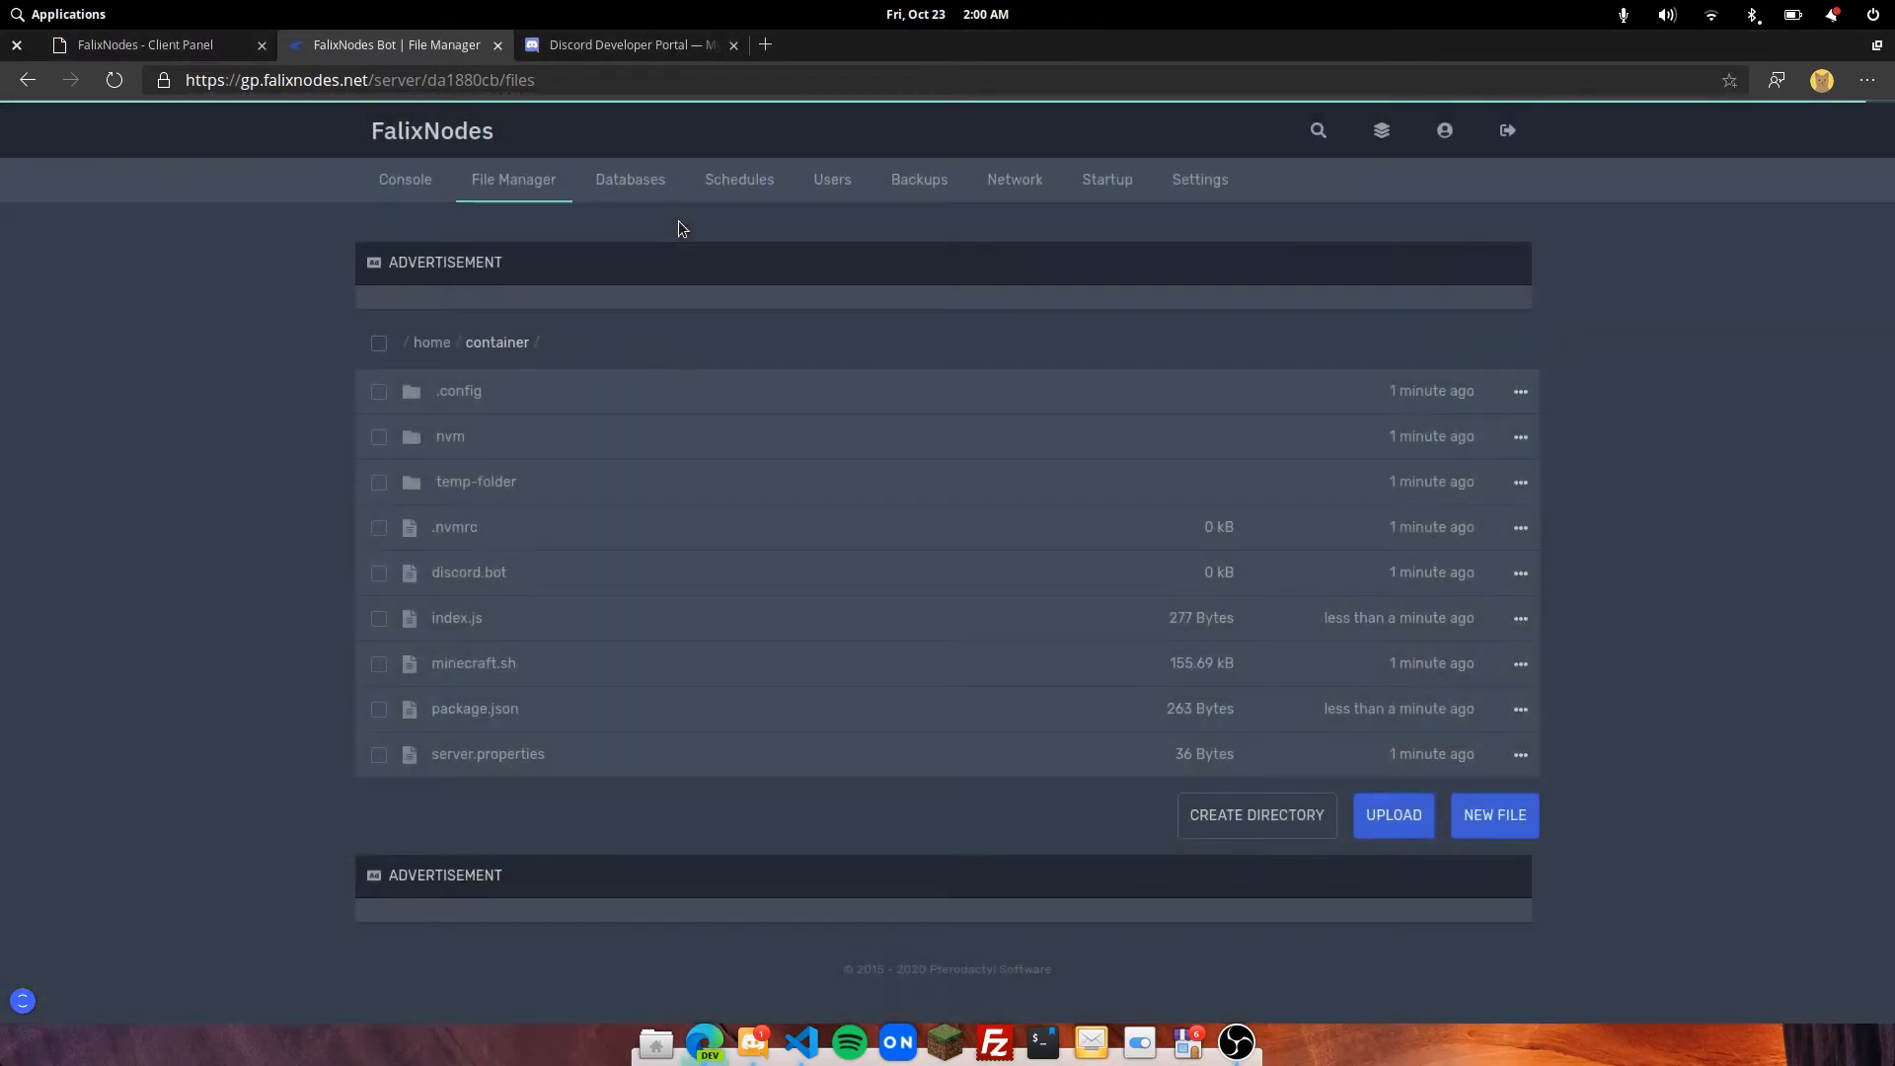
mouse_move(725, 310)
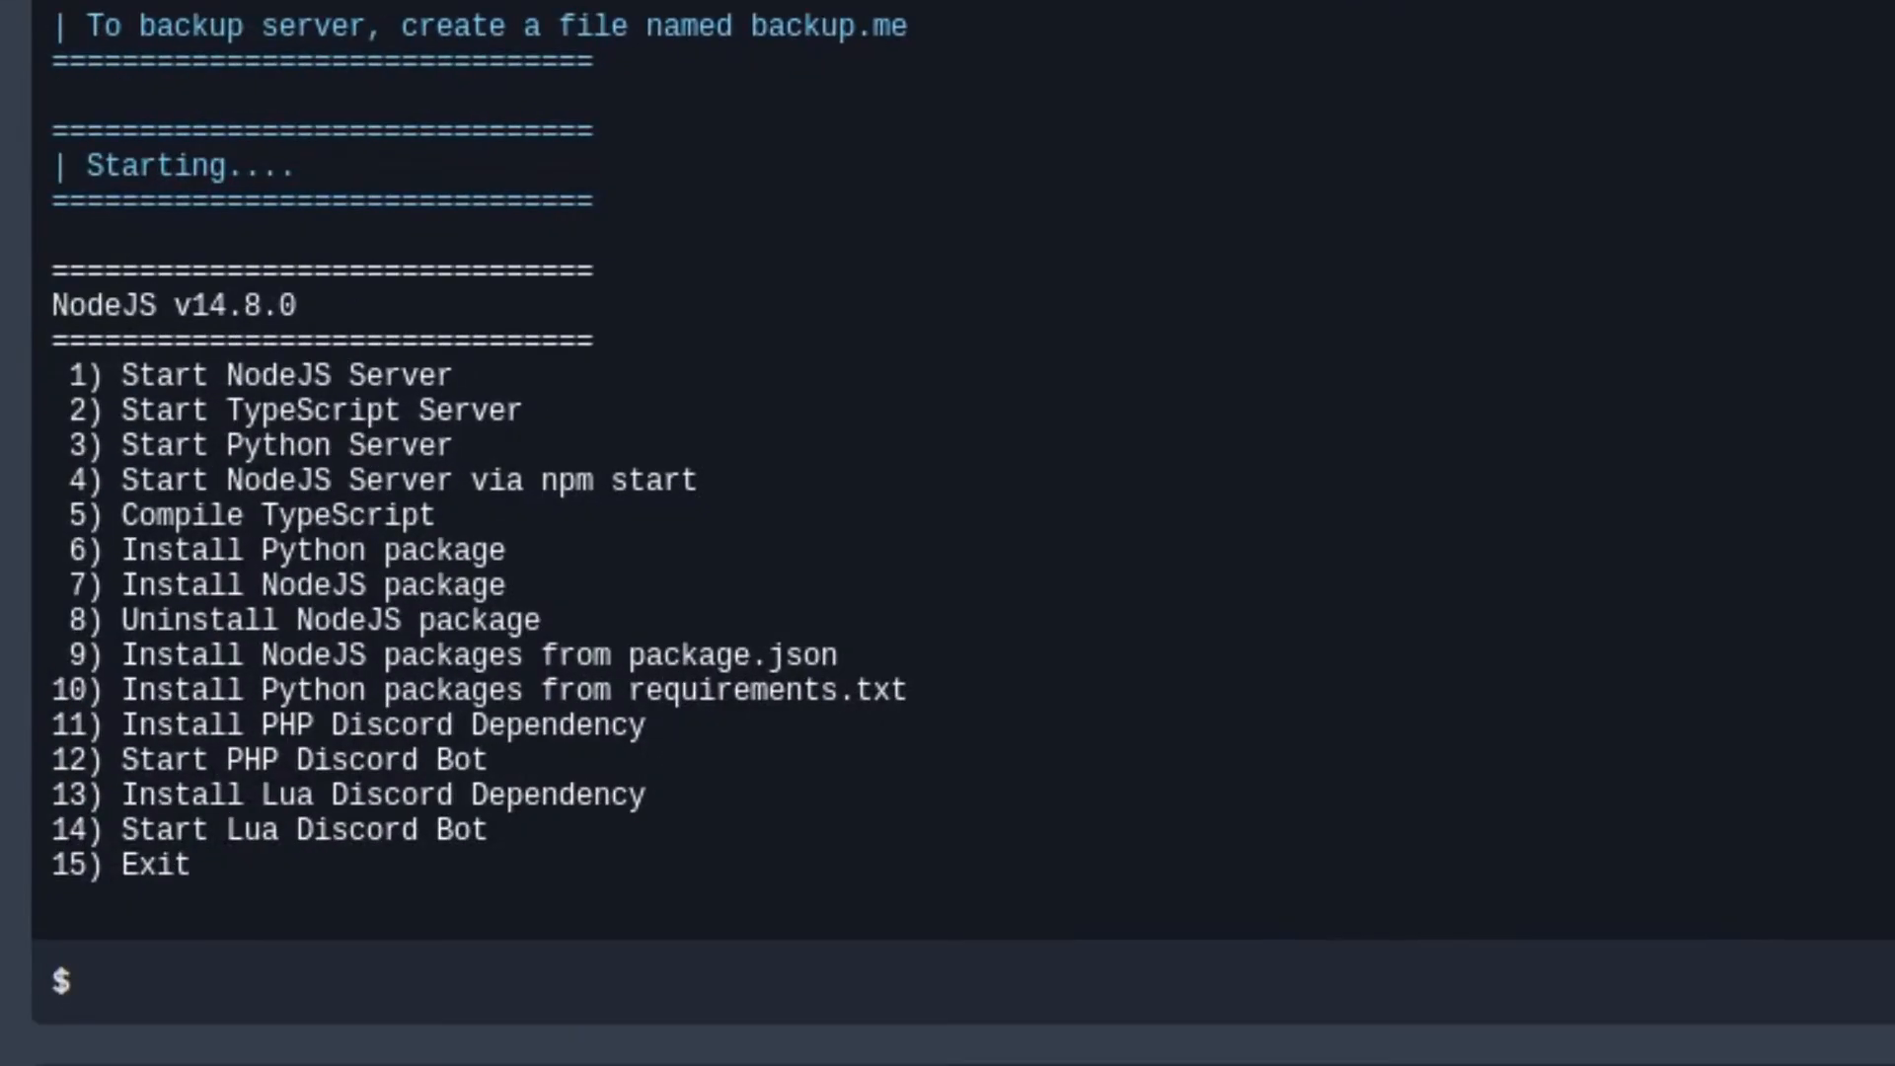
mouse_move(551, 988)
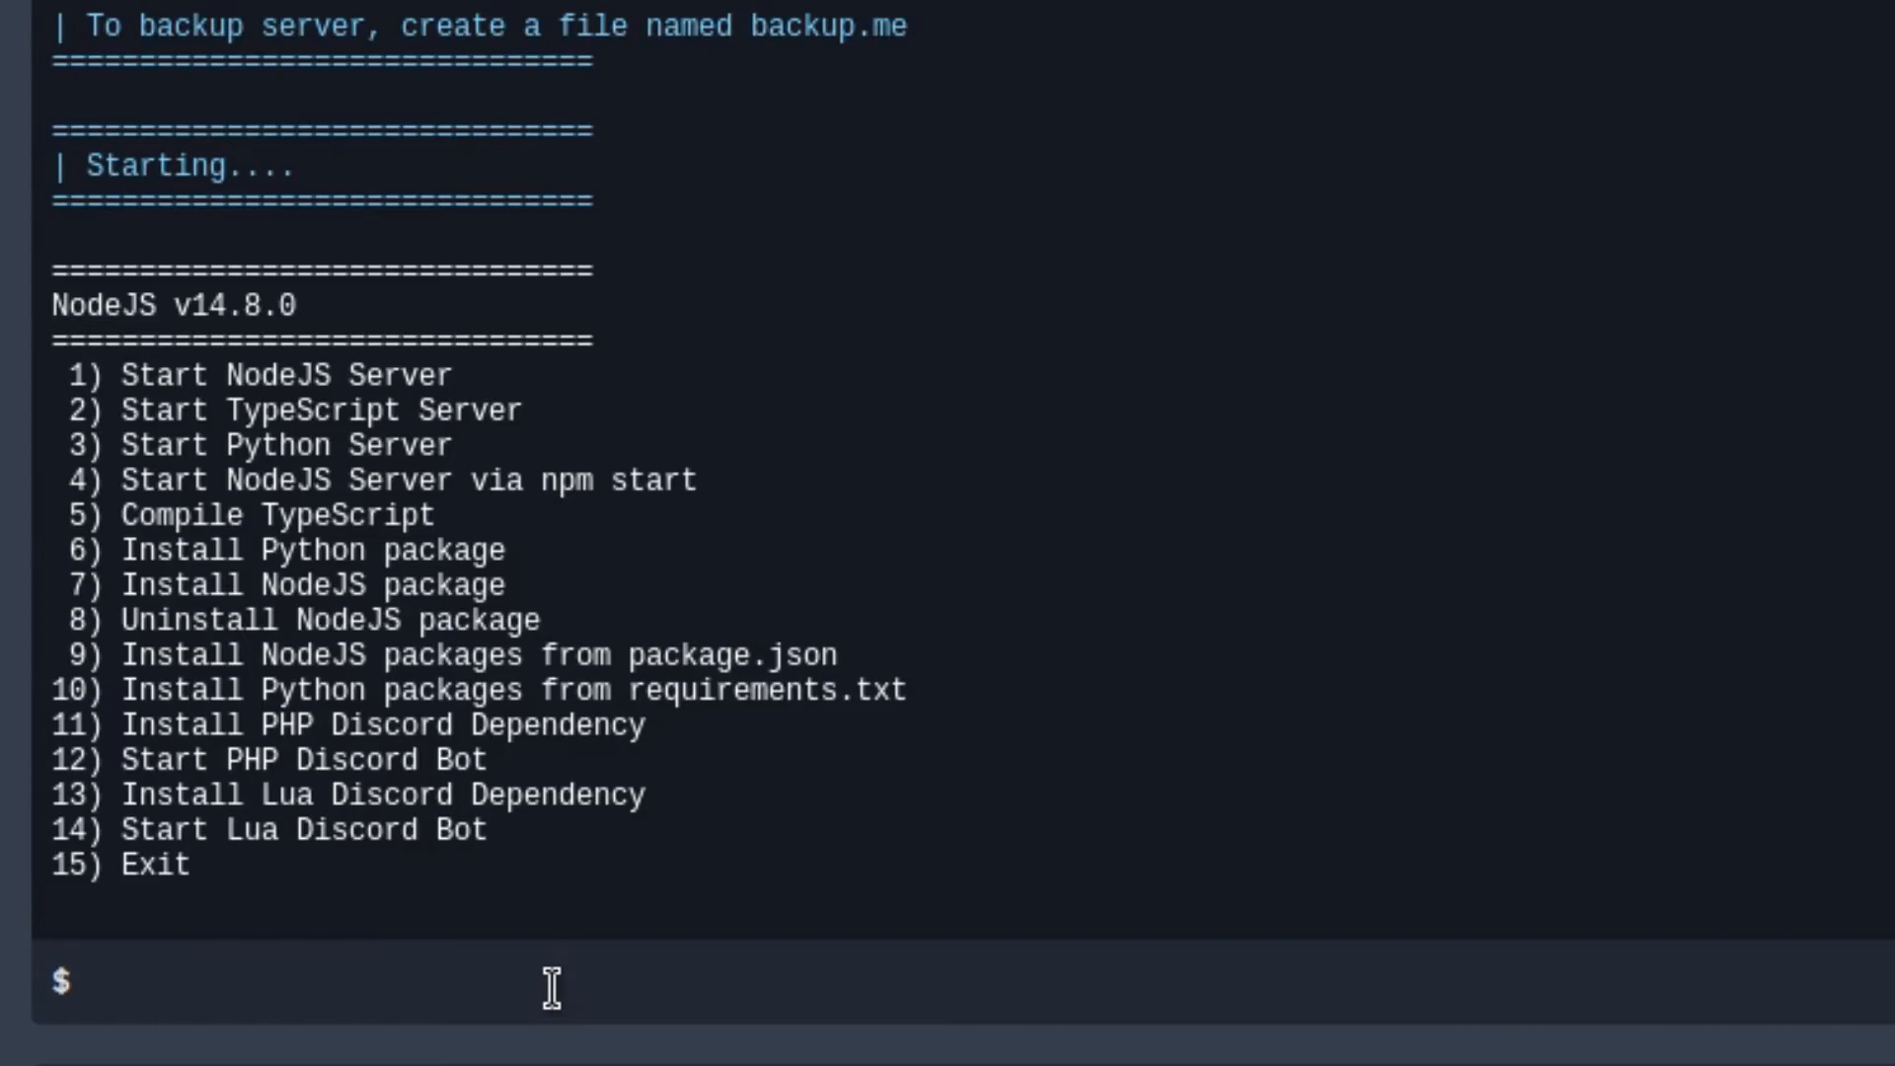
- Install packages with option 9, start NodeJS with option 1 using index.js as main file
text(9)
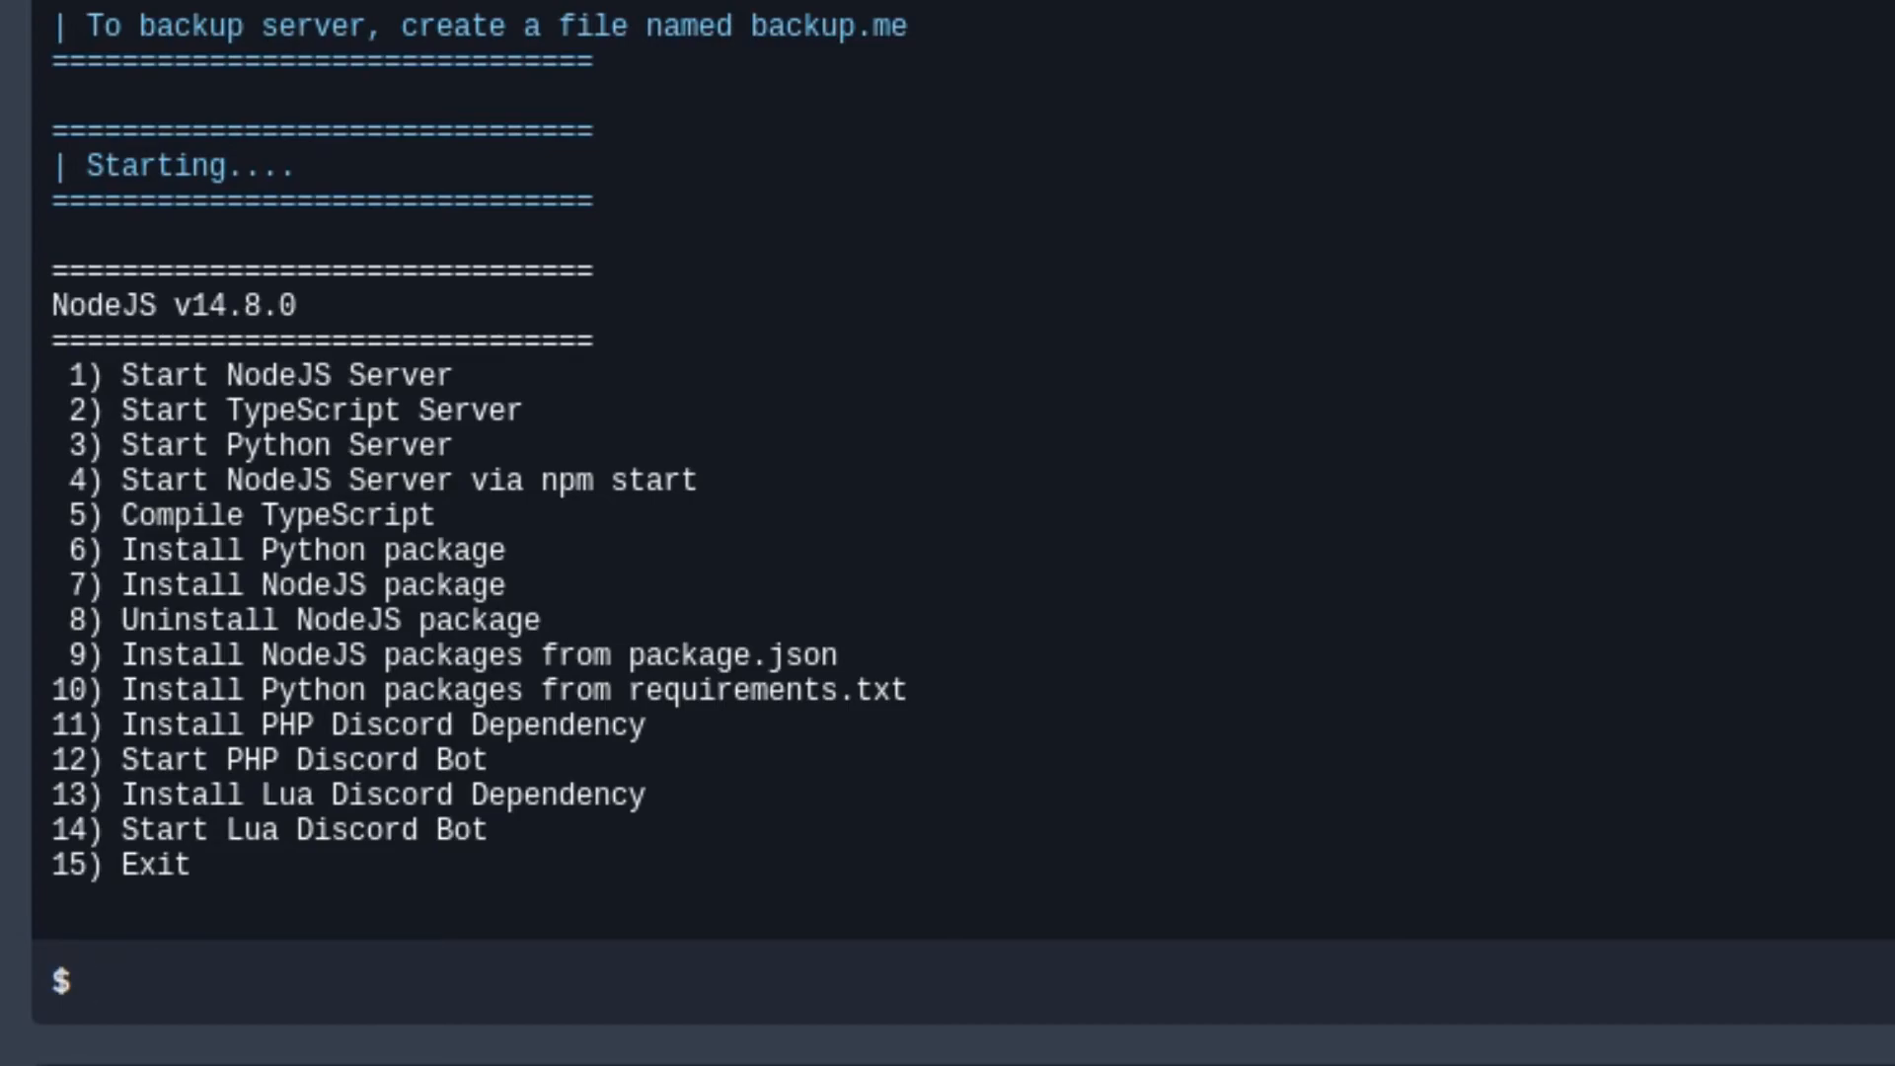
text(1)
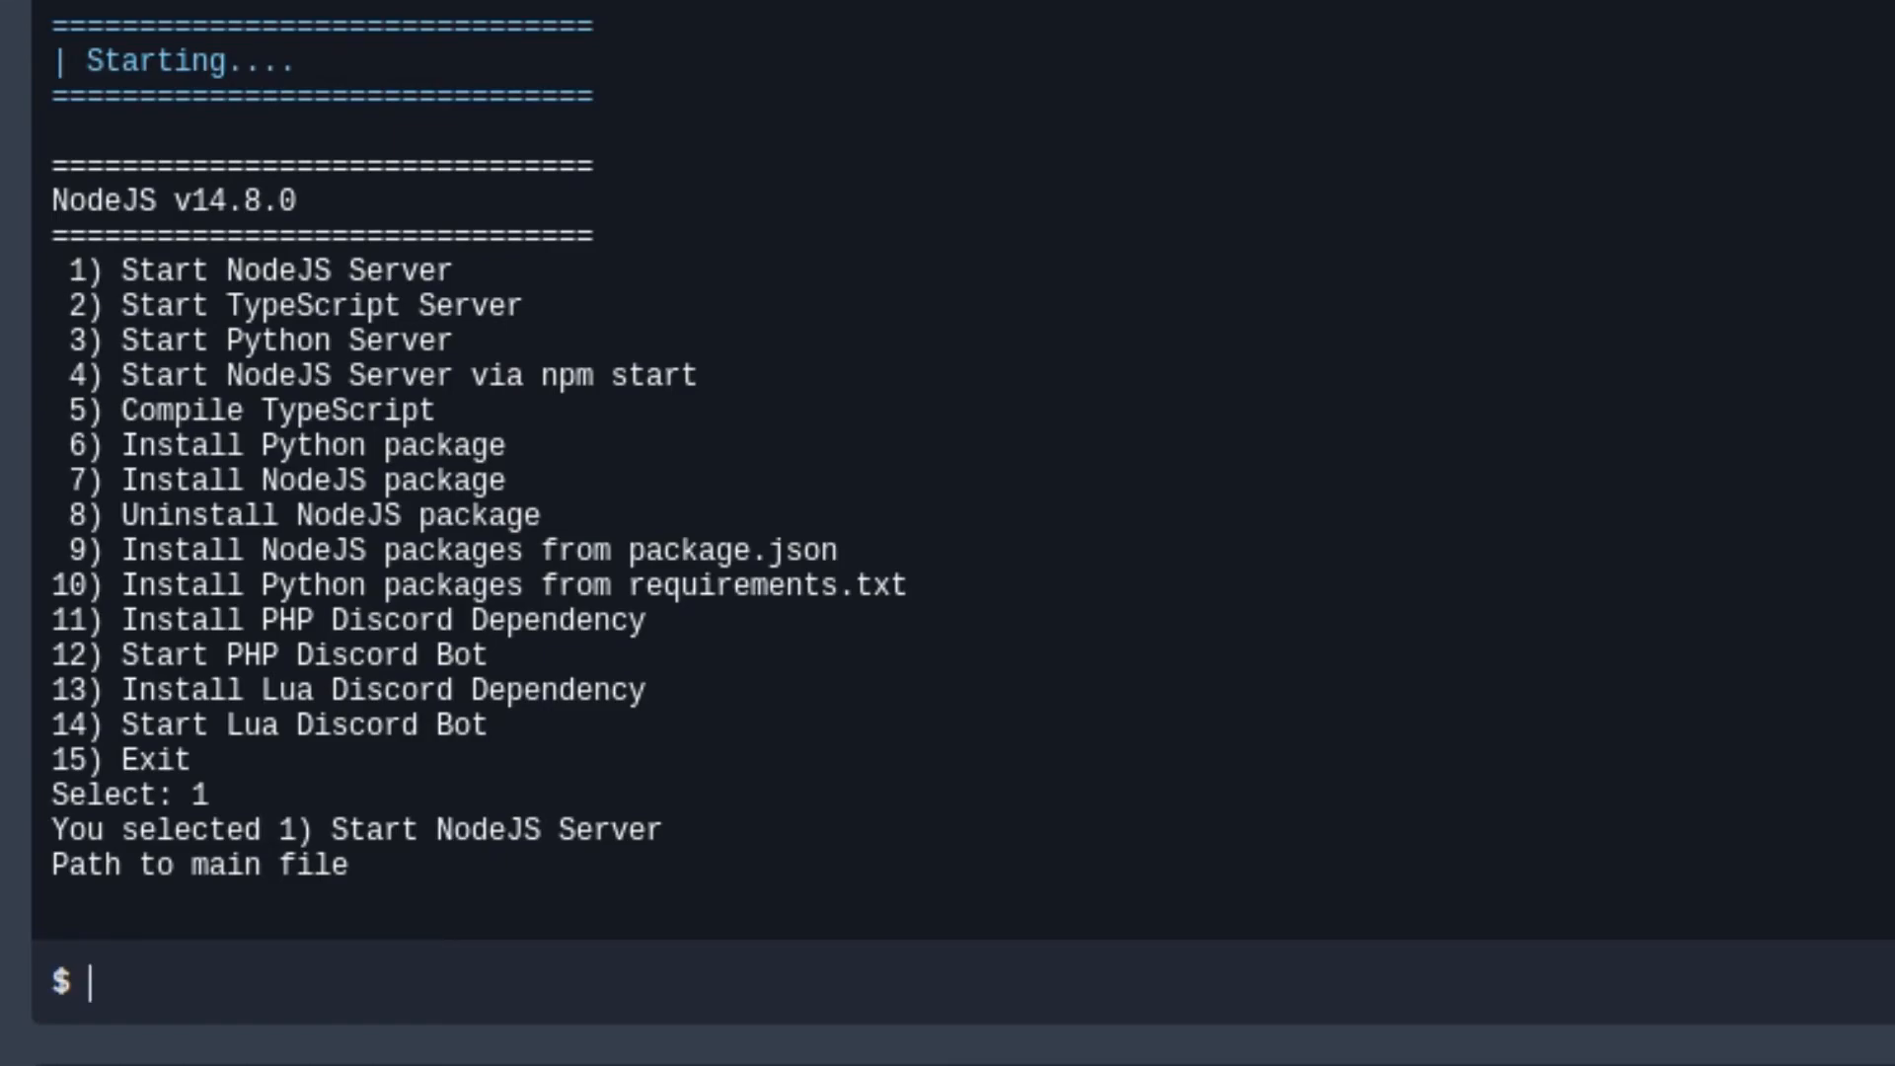
text(index.)
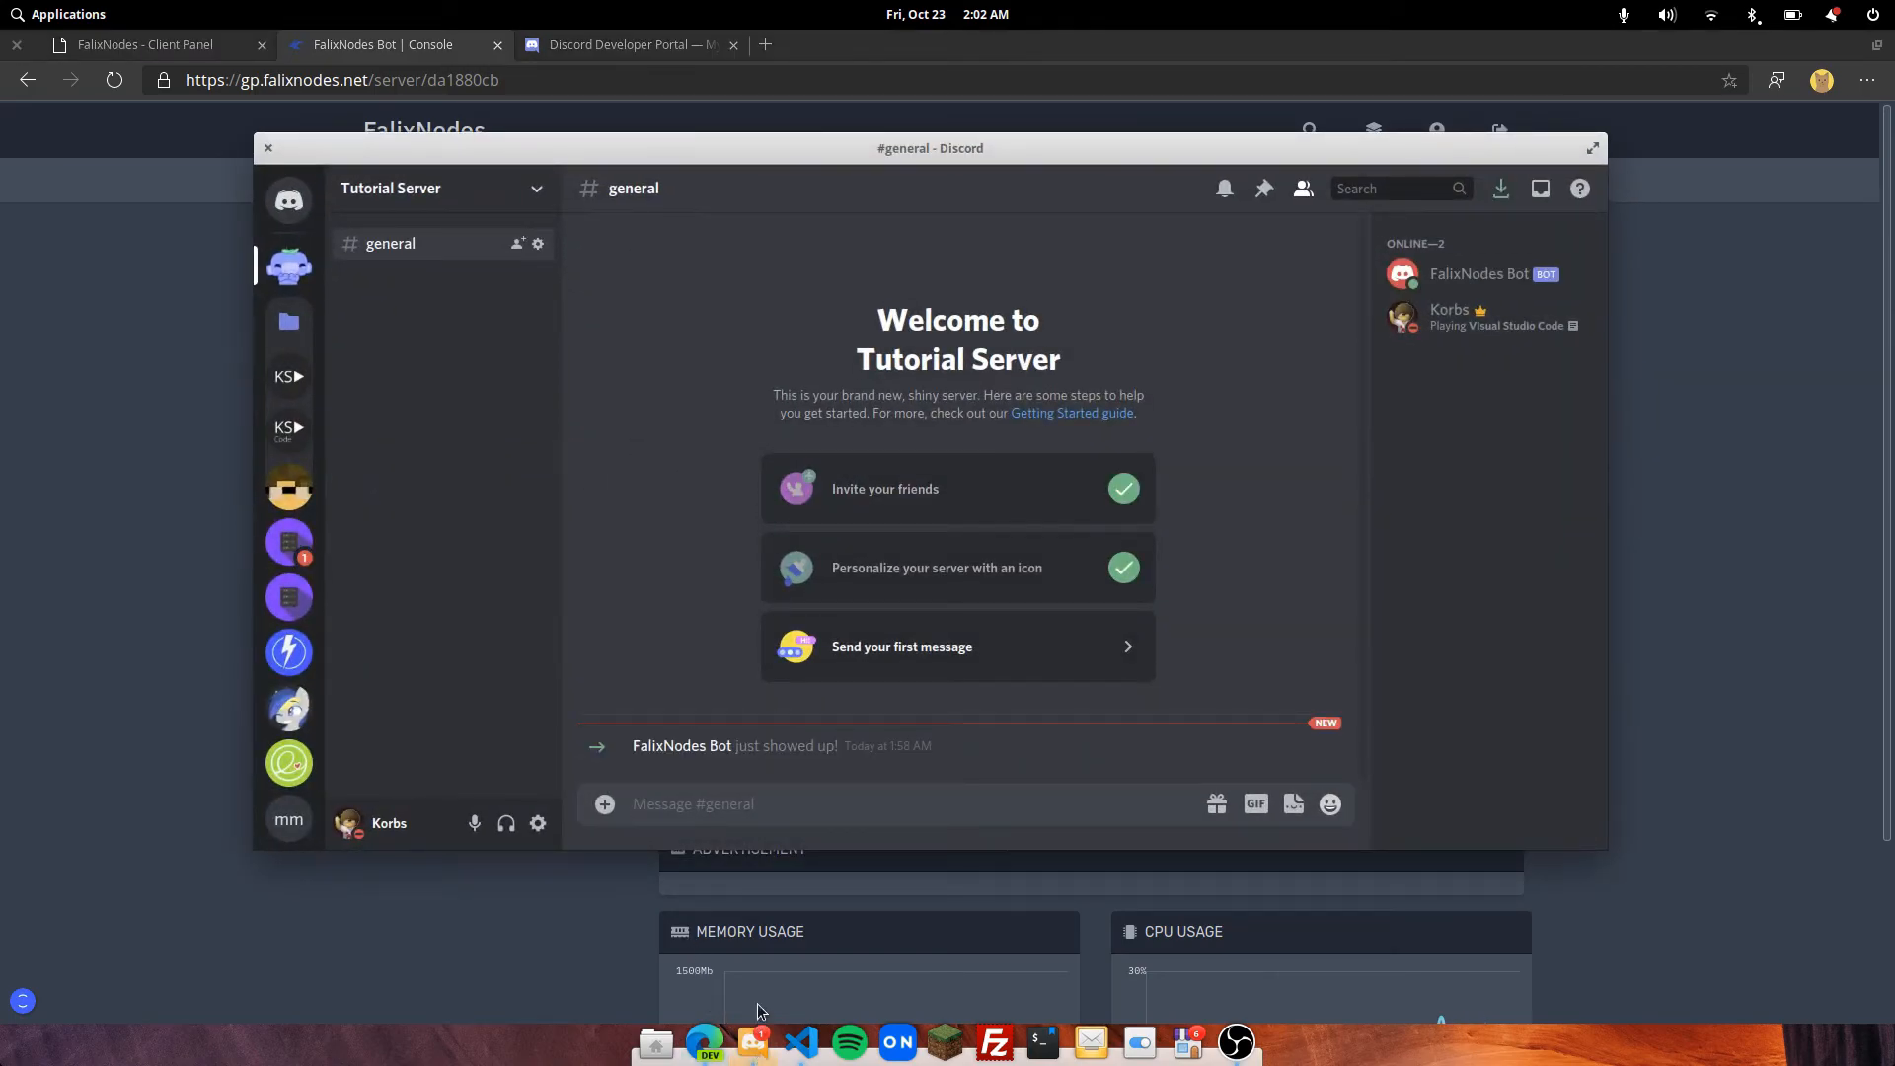
- Begin typing a message in Tutorial Server's #general channel with the bot online
click(778, 804)
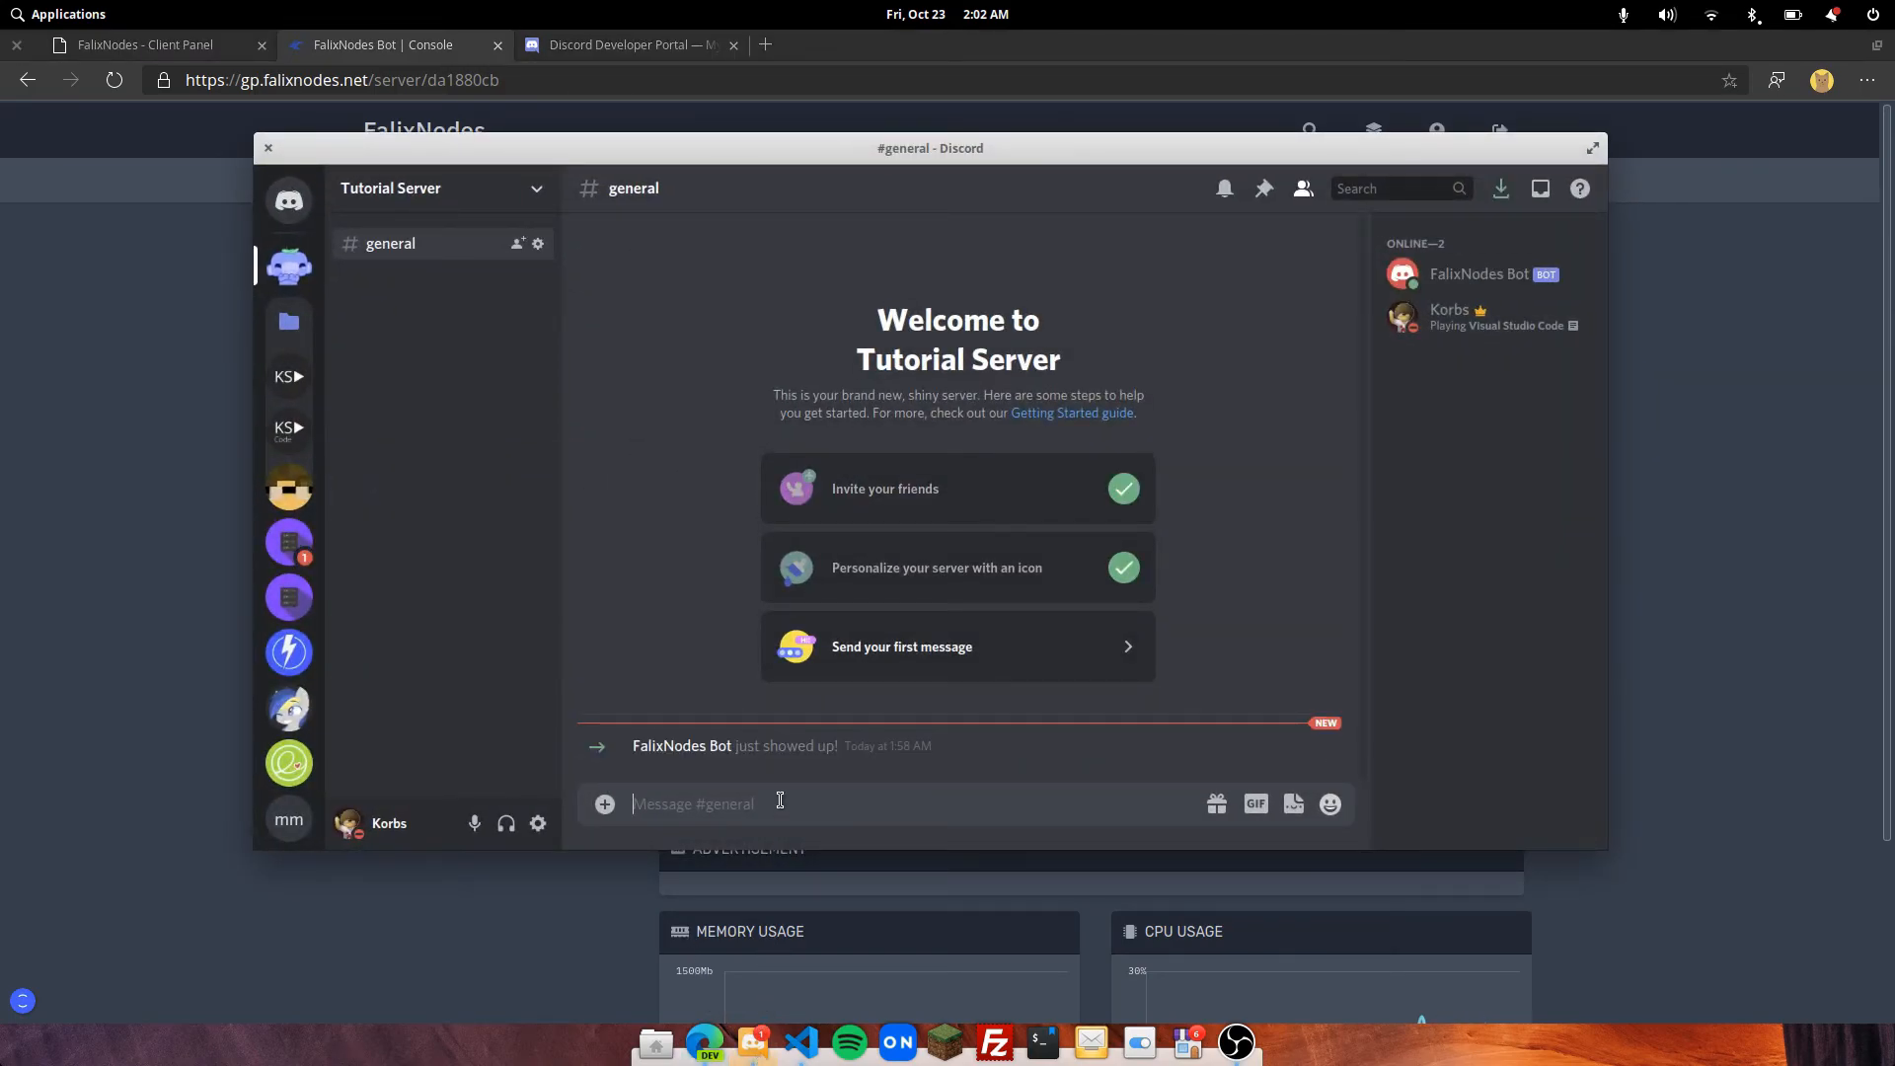
text(p)
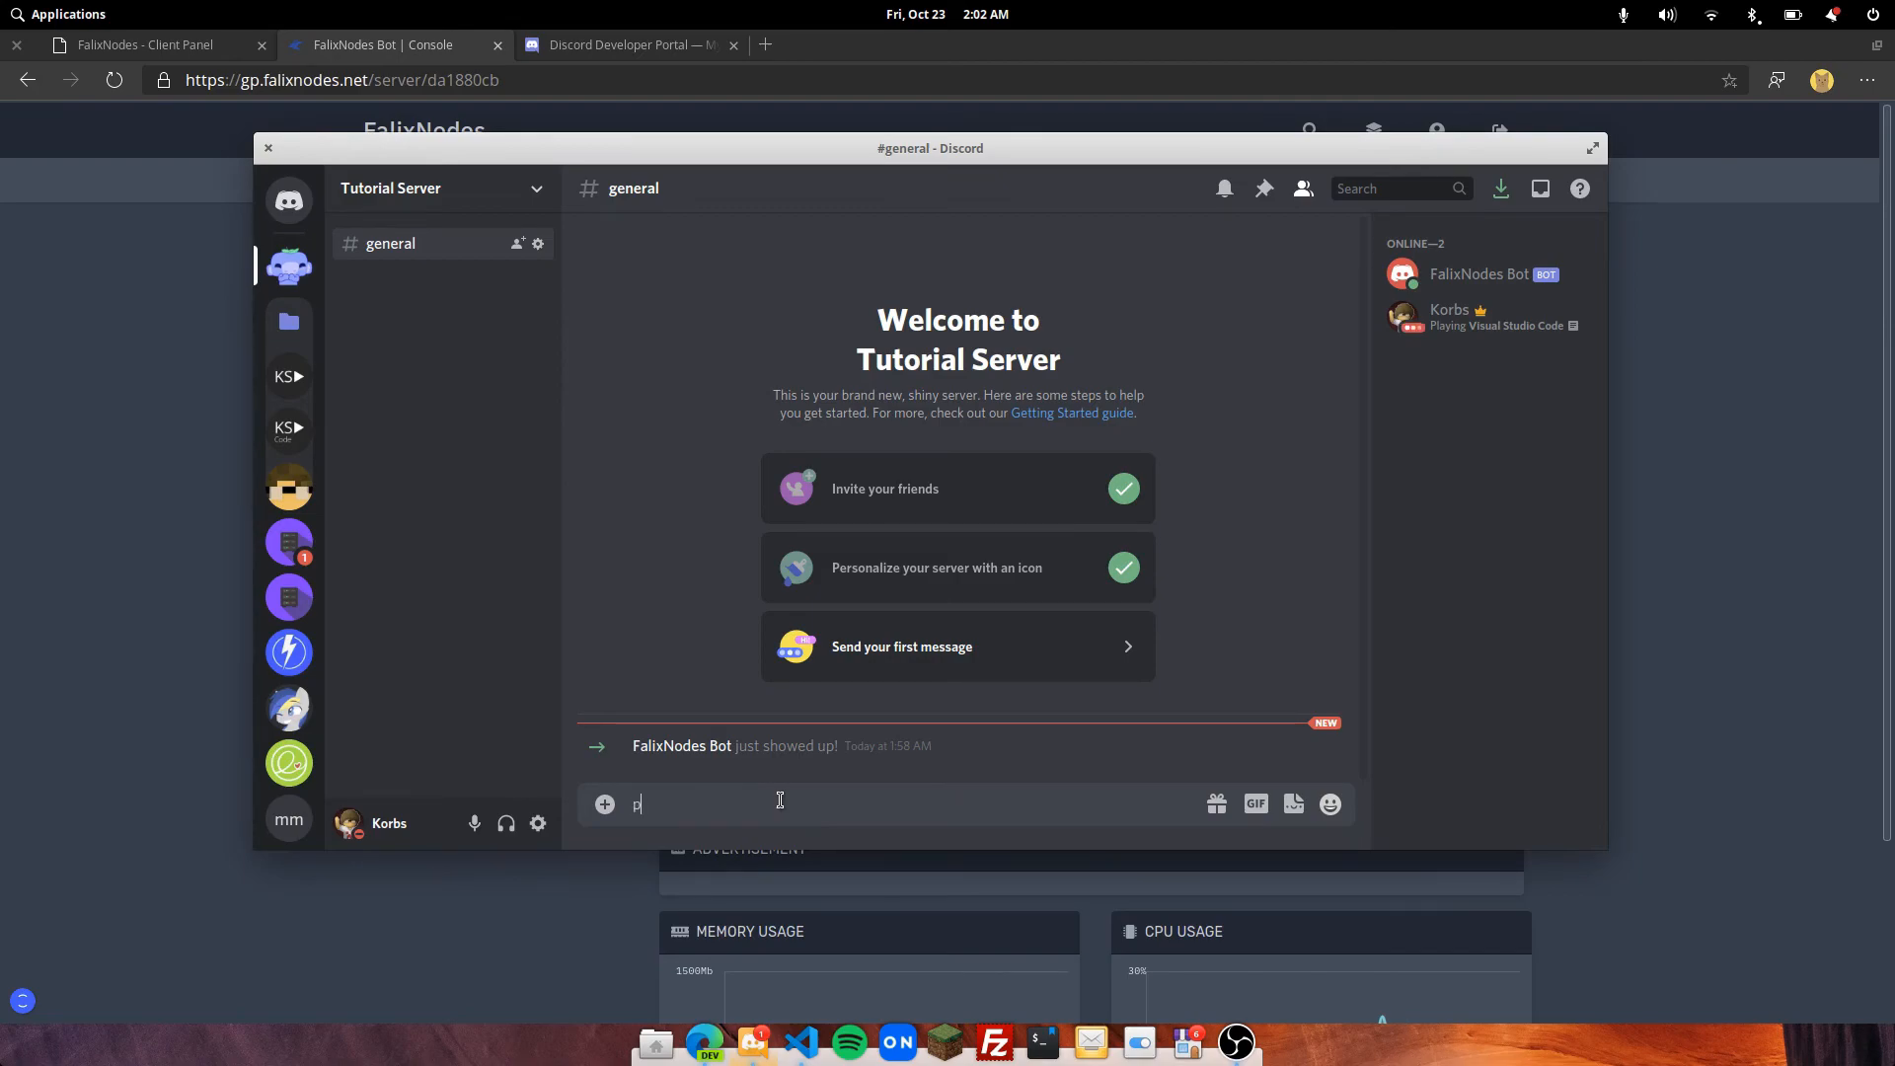